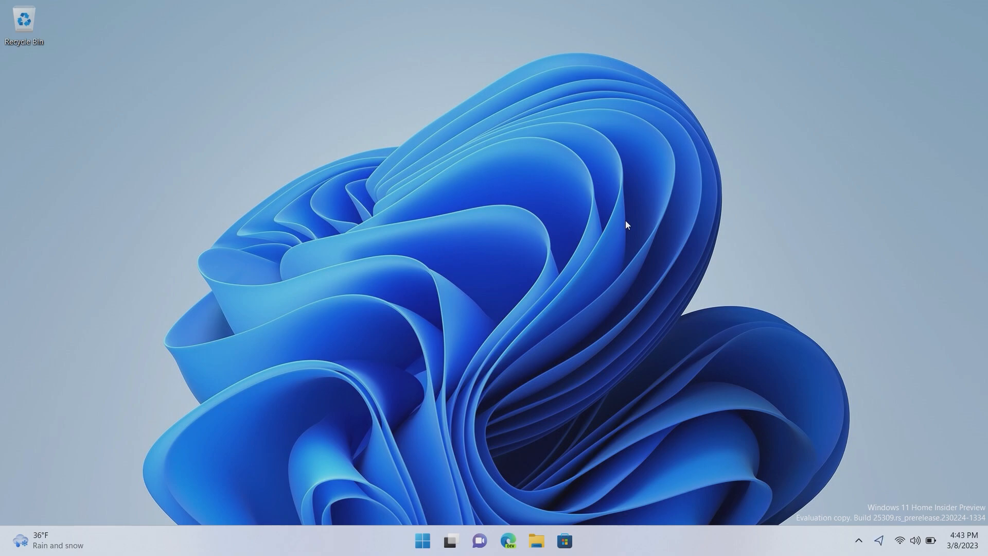
pyautogui.moveTo(544, 530)
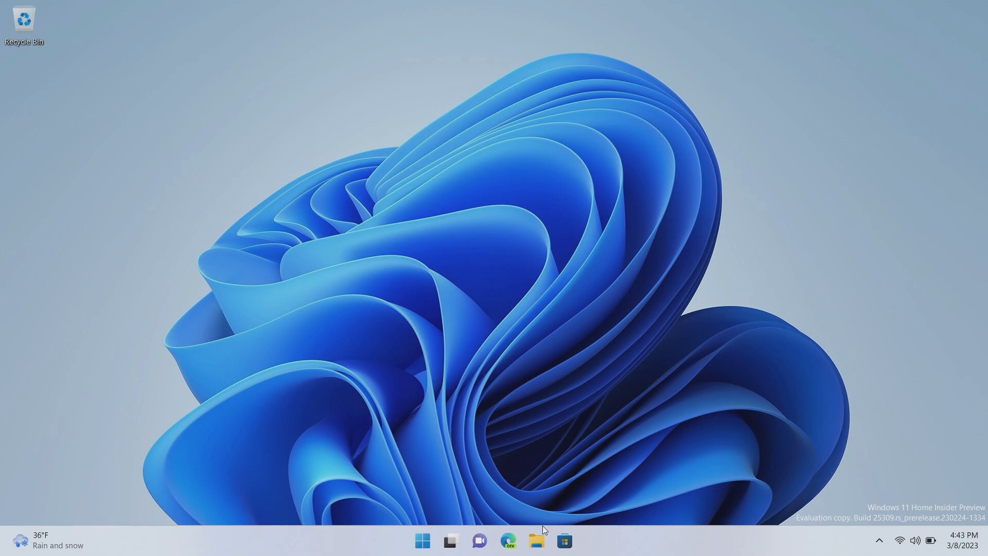
# Launch Microsoft Edge from the taskbar so the Bing home page appears
pyautogui.click(508, 541)
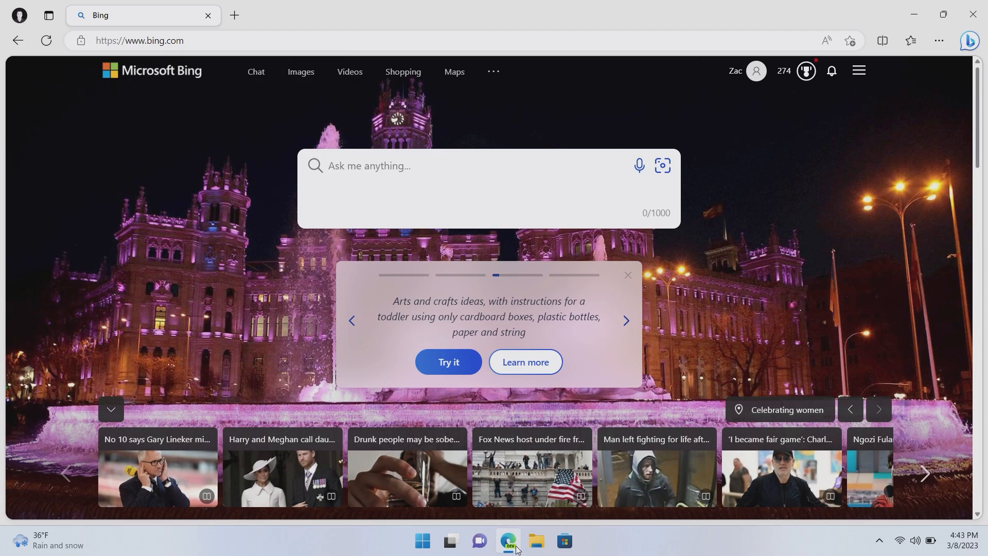
pyautogui.click(459, 166)
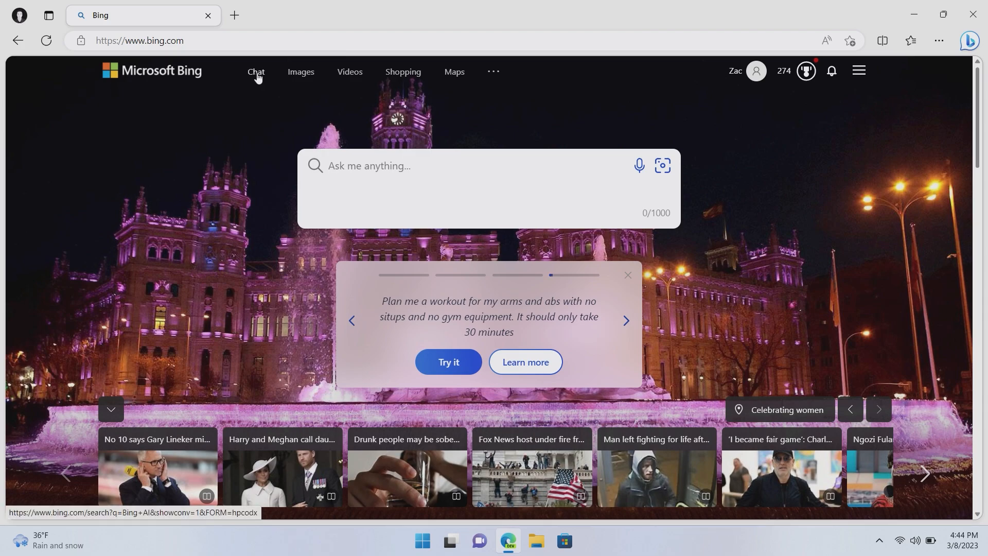
# Go to the Bing AI Chat page and review the Creative, Balanced and Precise styles
pyautogui.click(257, 71)
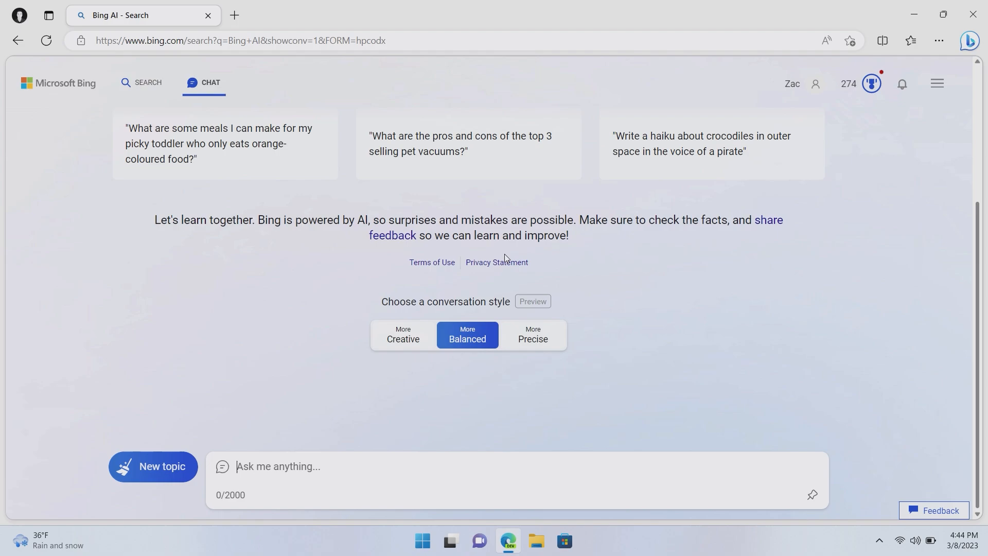
pyautogui.moveTo(499, 281)
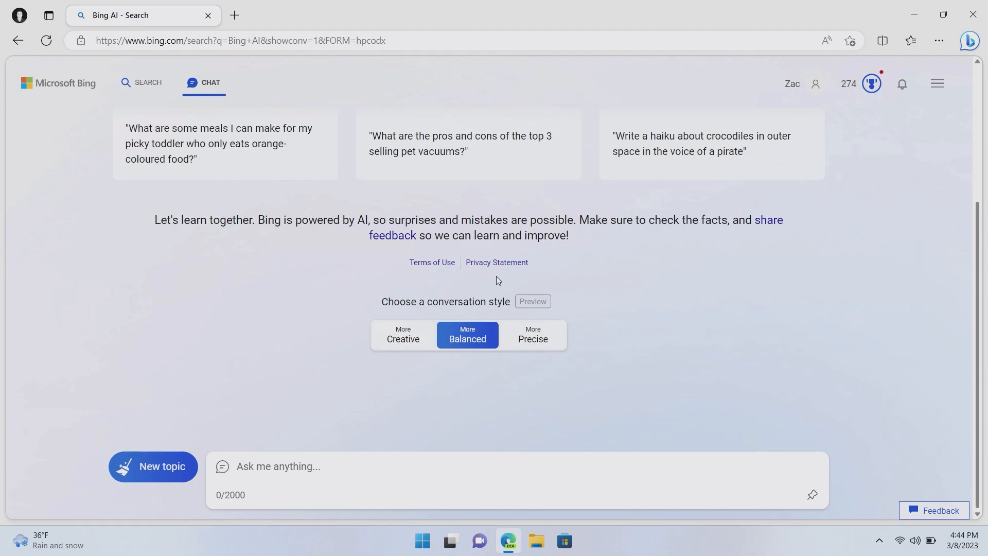
pyautogui.moveTo(467, 334)
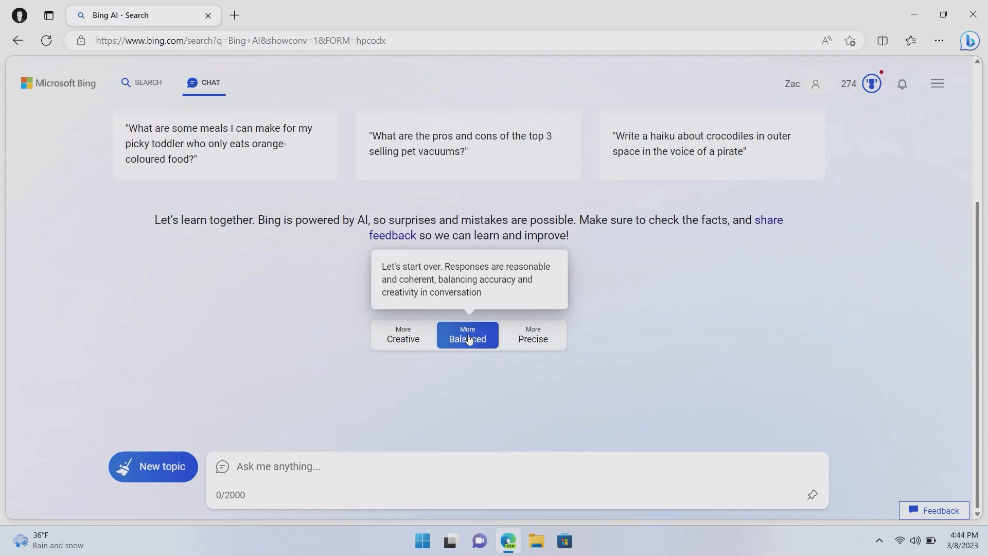
pyautogui.moveTo(404, 338)
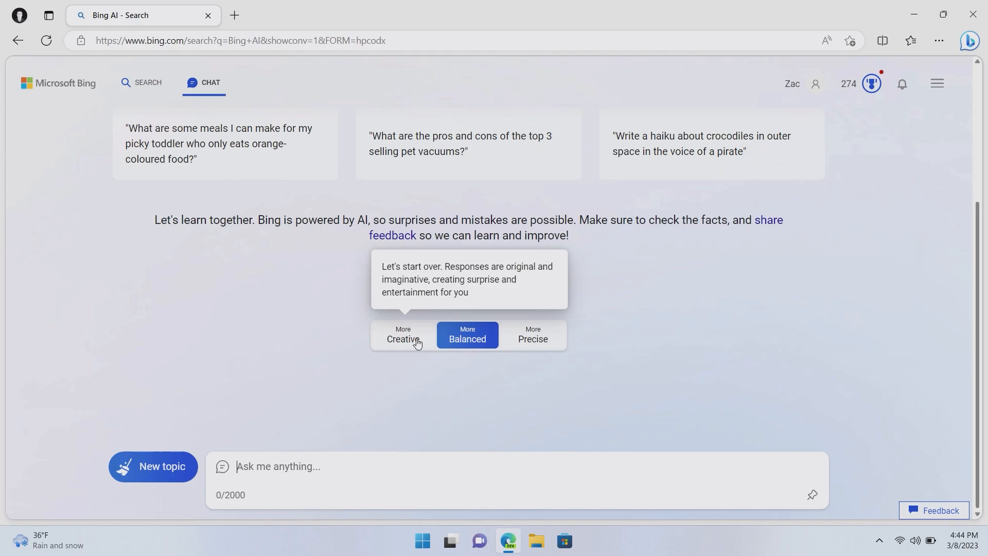
pyautogui.moveTo(532, 338)
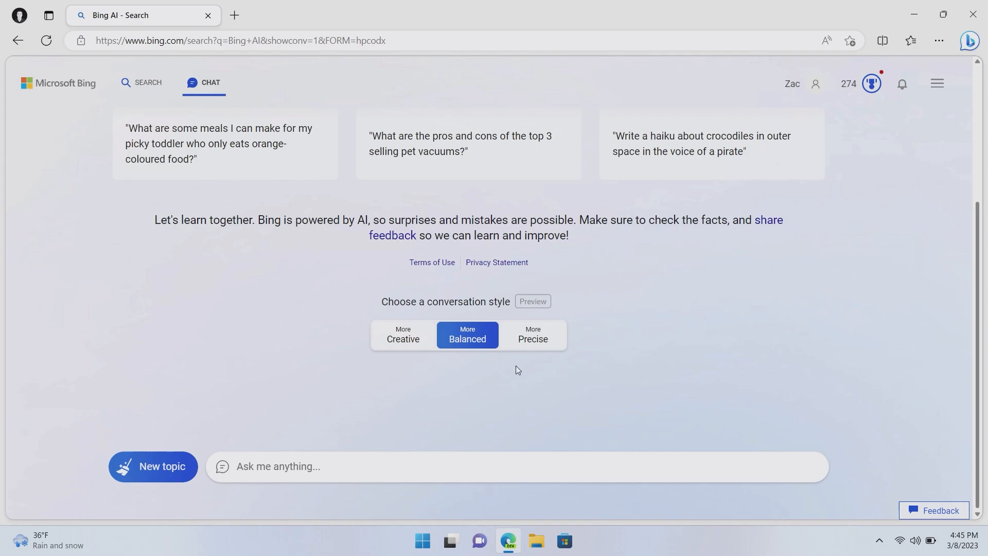
pyautogui.moveTo(420, 346)
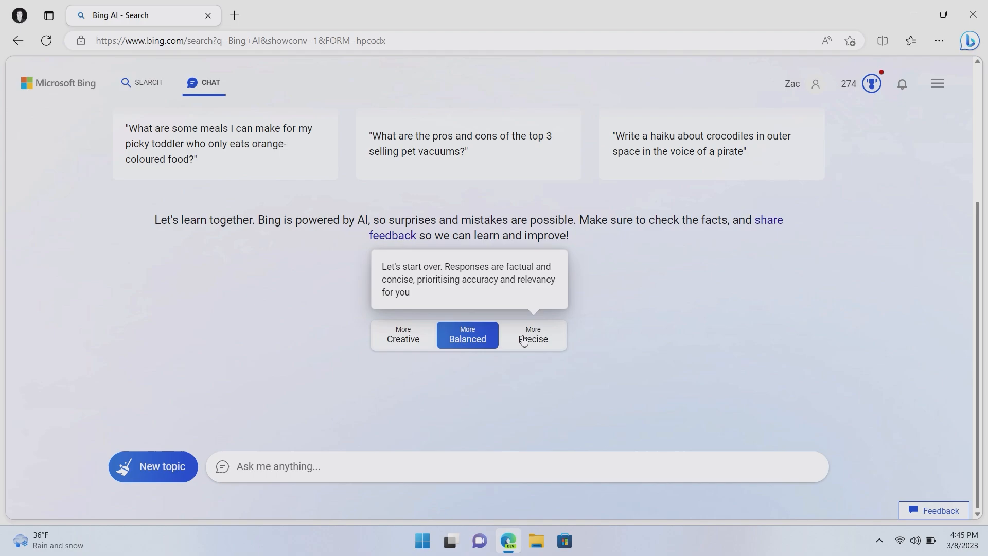
pyautogui.click(446, 466)
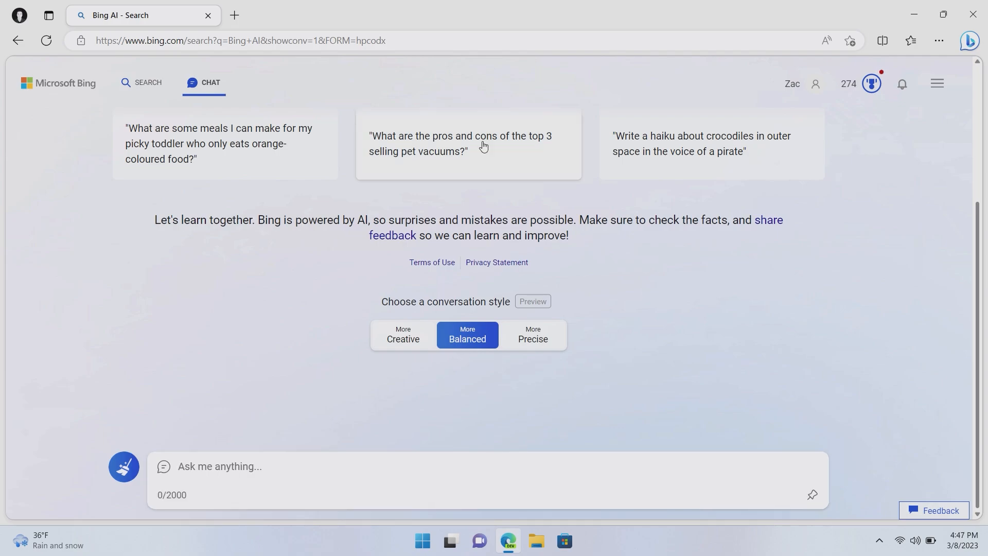
# Ask 'when is the next season of ted lasso airing?' and get the March 15, 2023 premiere date
pyautogui.write('when is the next season of ted l')
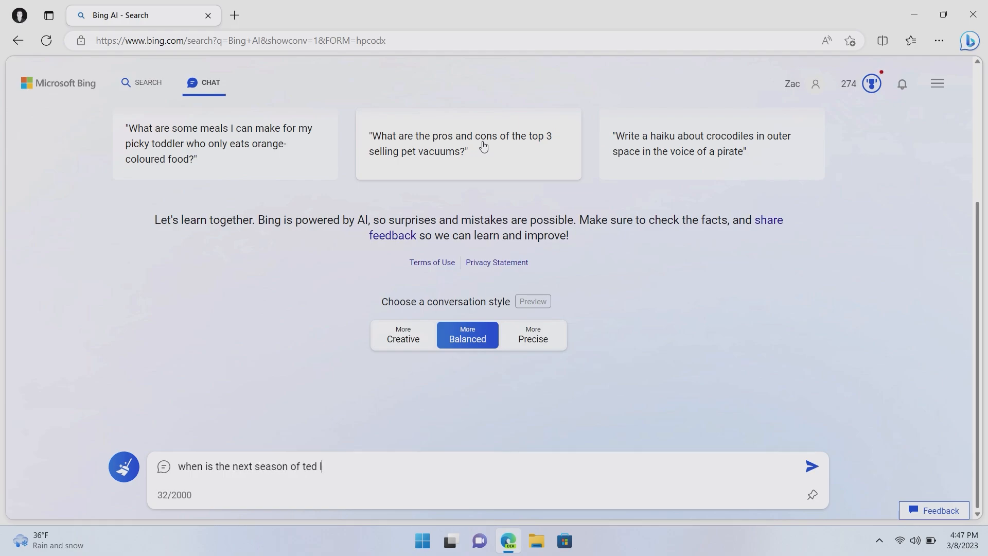
pyautogui.click(813, 466)
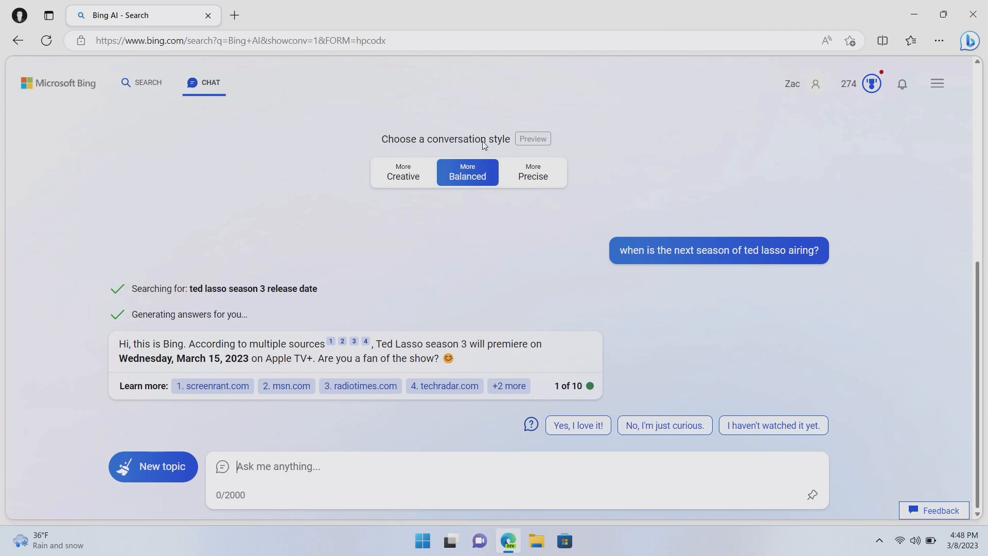
pyautogui.moveTo(355, 348)
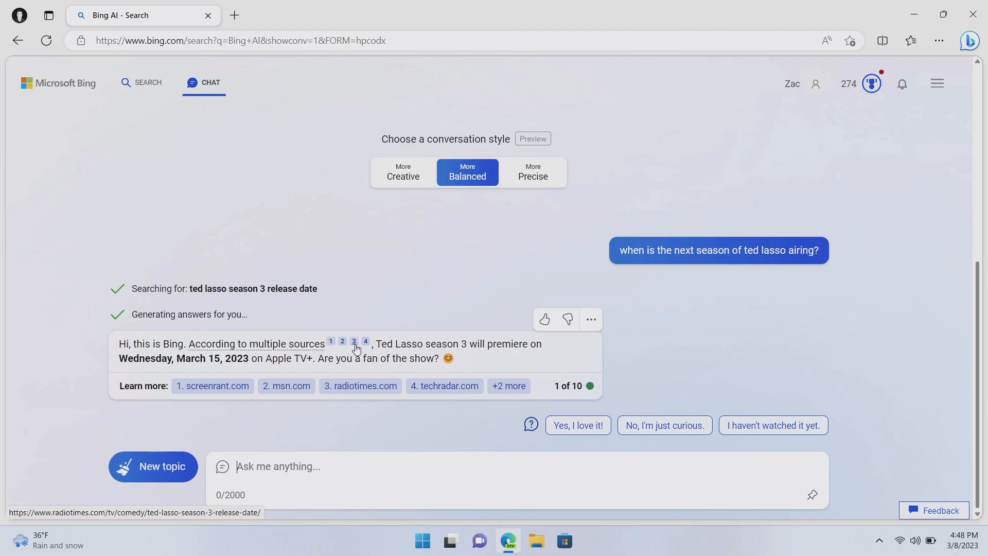
pyautogui.moveTo(329, 427)
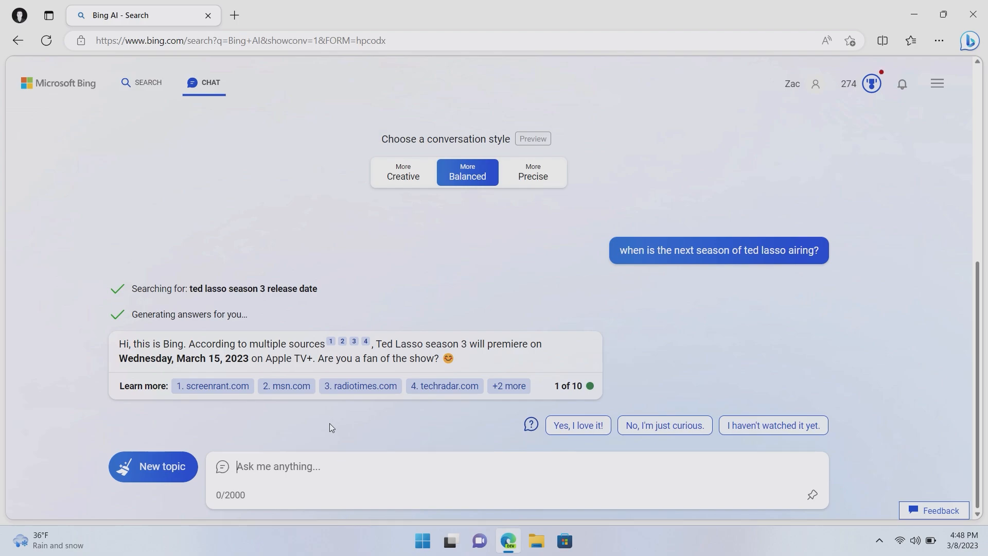
pyautogui.moveTo(232, 388)
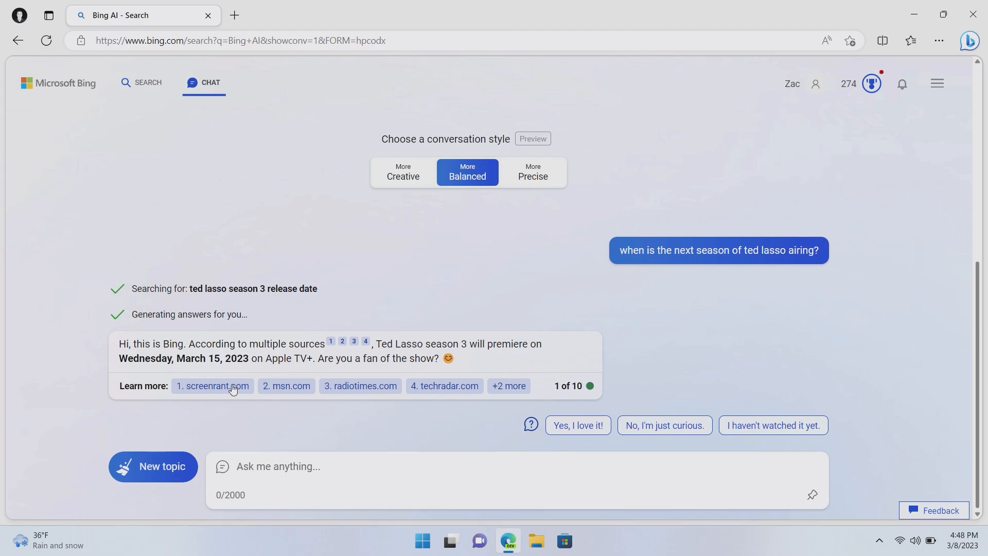
pyautogui.moveTo(445, 386)
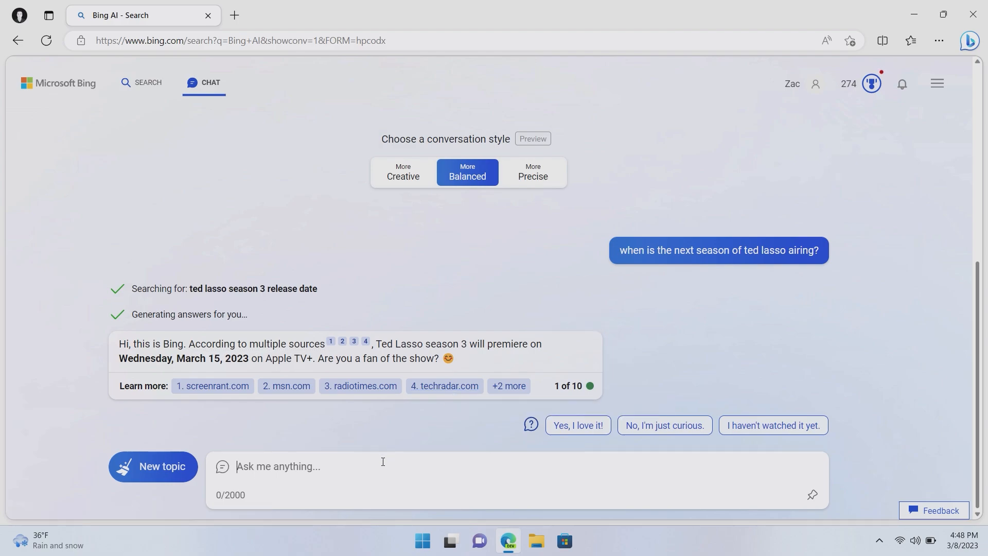
pyautogui.moveTo(586, 409)
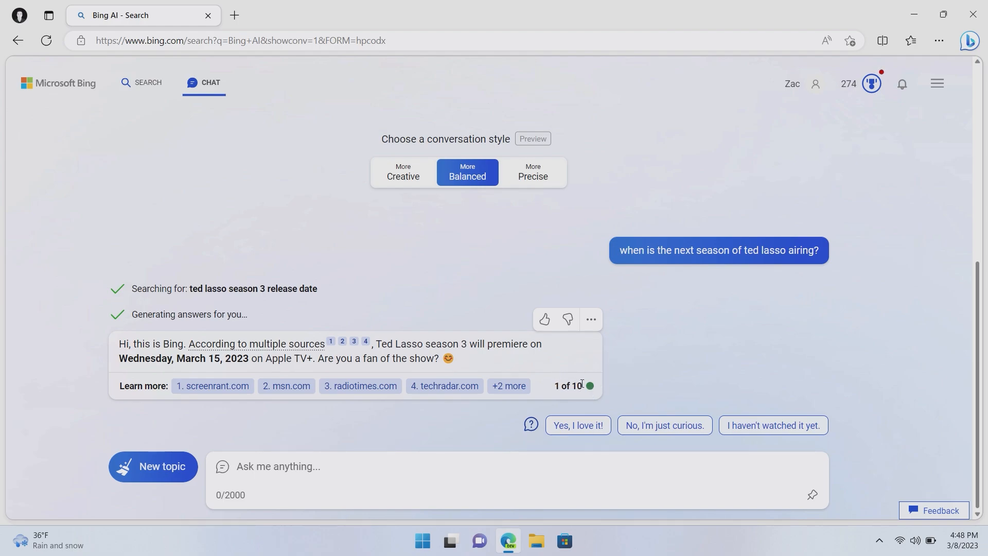
pyautogui.moveTo(761, 282)
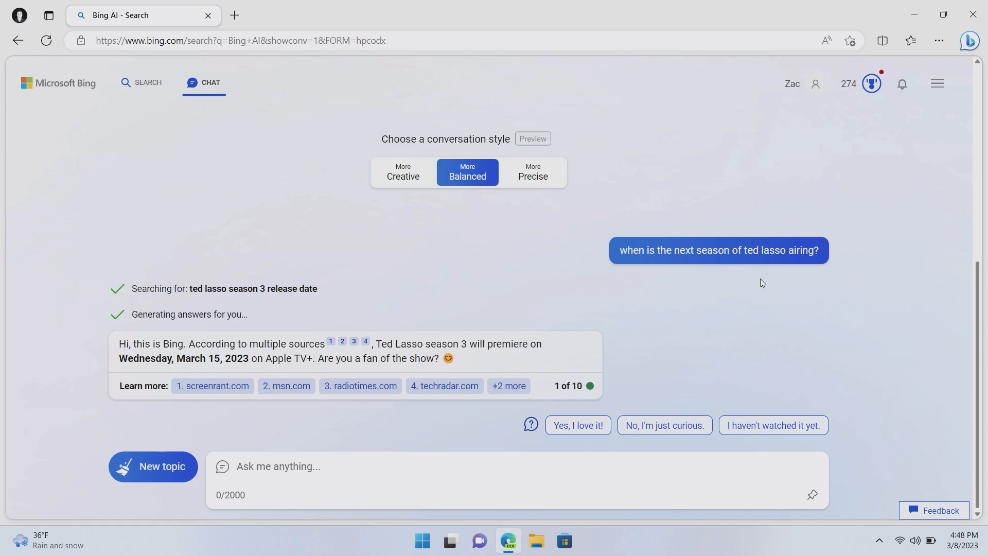
pyautogui.click(277, 467)
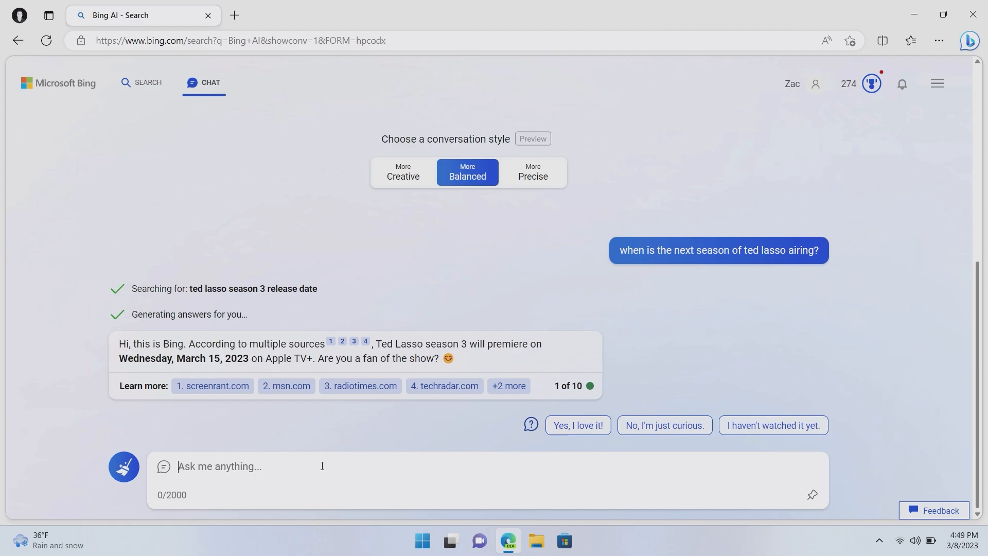
# Ask 'How many episodes are there in this season?', learn it's 12, then start a new topic
pyautogui.write('How many episodes are there')
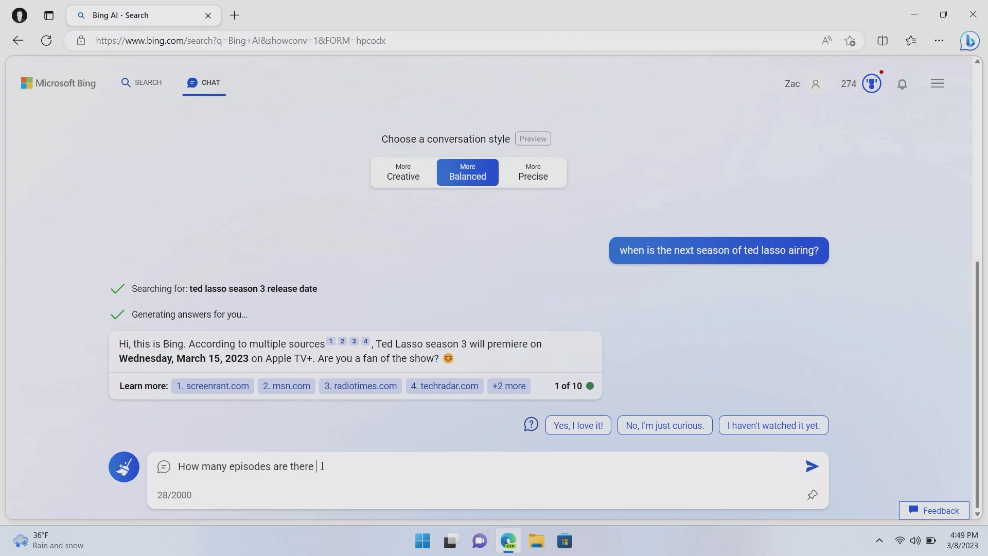
pyautogui.click(812, 466)
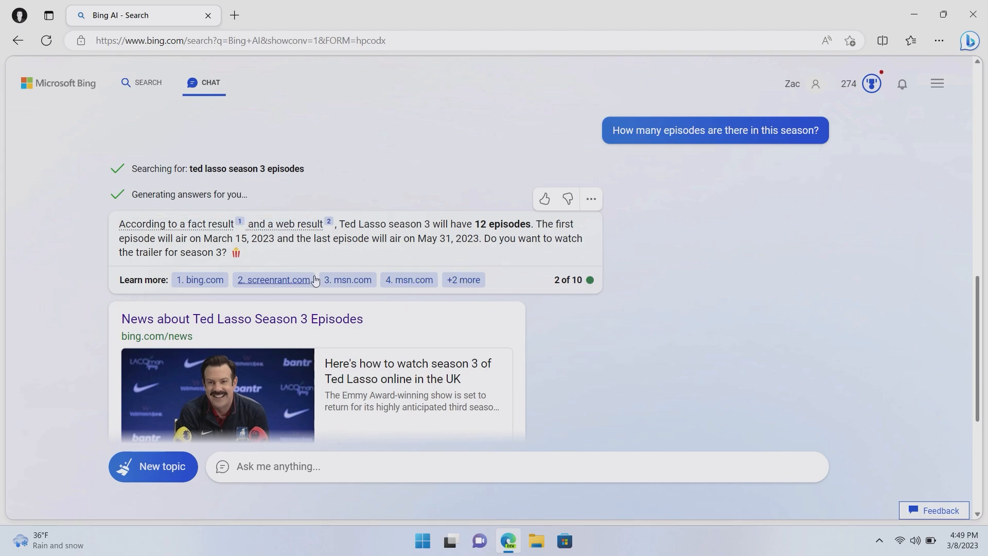
pyautogui.moveTo(695, 405)
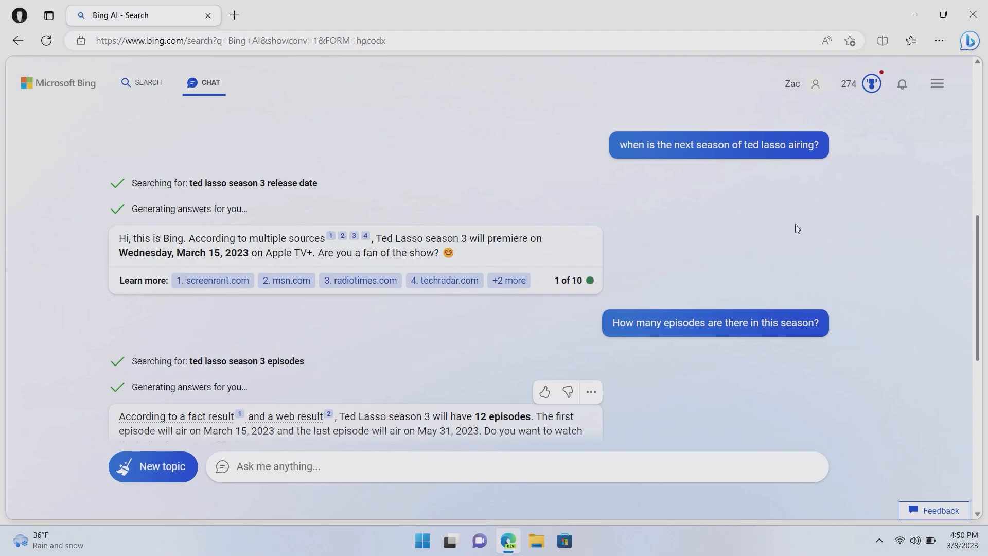
pyautogui.moveTo(266, 350)
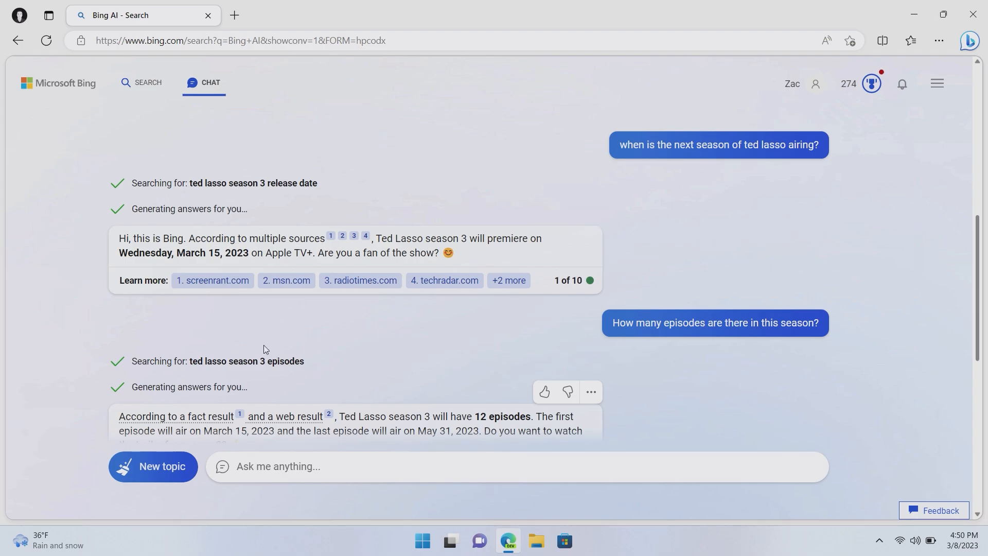
pyautogui.click(153, 466)
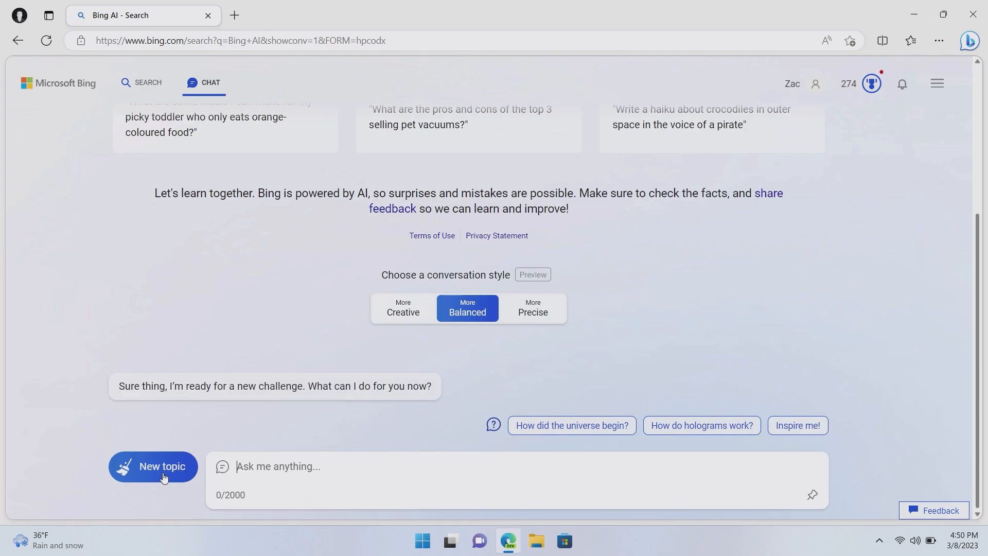
# Ask the combined release date and episode count question, reply 'Yes, I love Ted Lasso!', then reset the chat
pyautogui.click(153, 467)
pyautogui.write('When does the next season of Ted Lasso air, and how many episodes will')
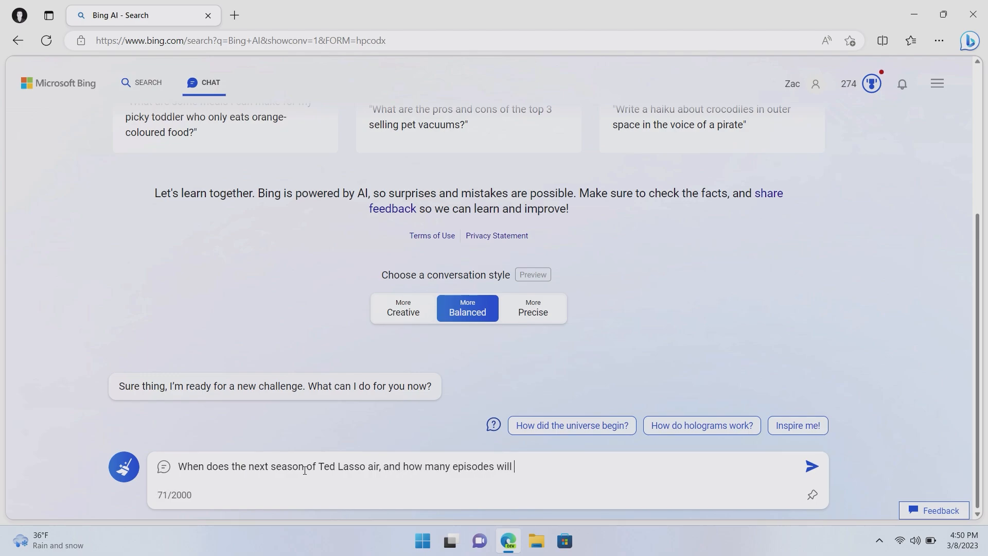
pyautogui.click(813, 465)
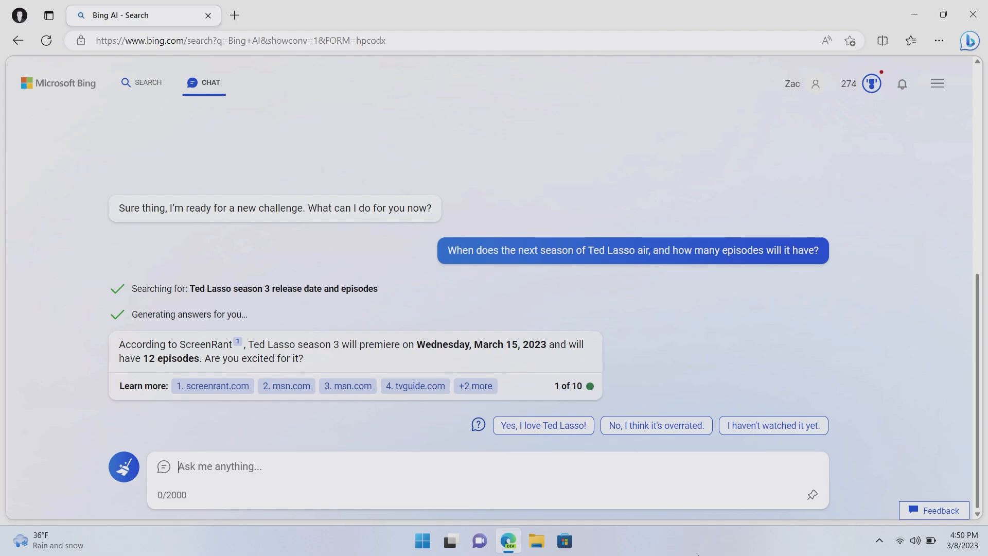
pyautogui.click(542, 425)
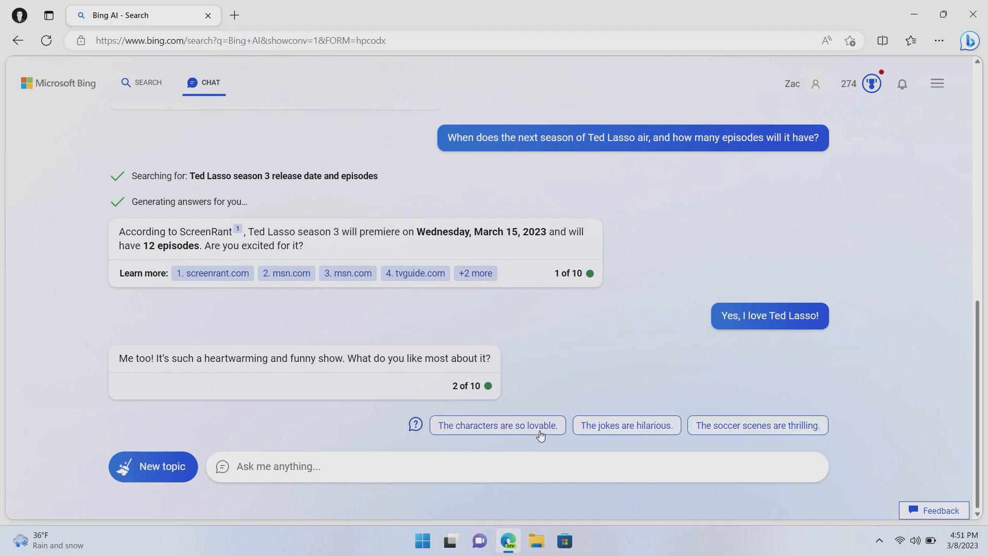
pyautogui.click(152, 466)
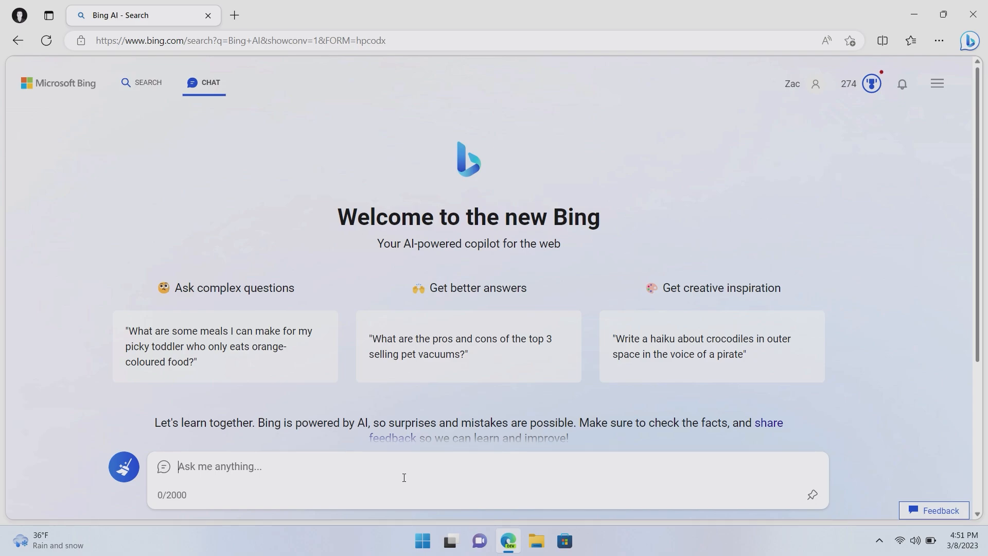
# Write the question about a 15ft wall and how many 4ft paintings fit on it
pyautogui.write('I have a wall')
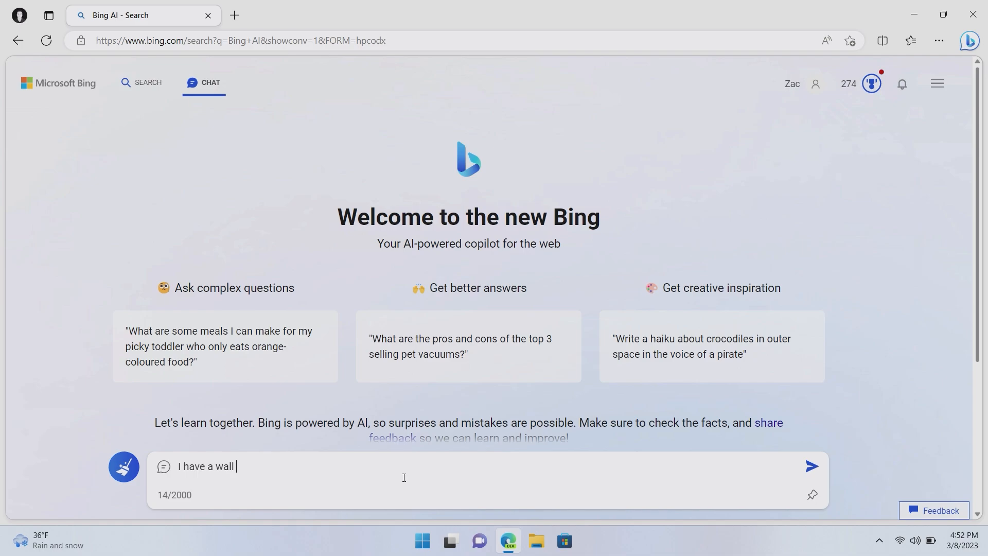
pyautogui.write('that measures')
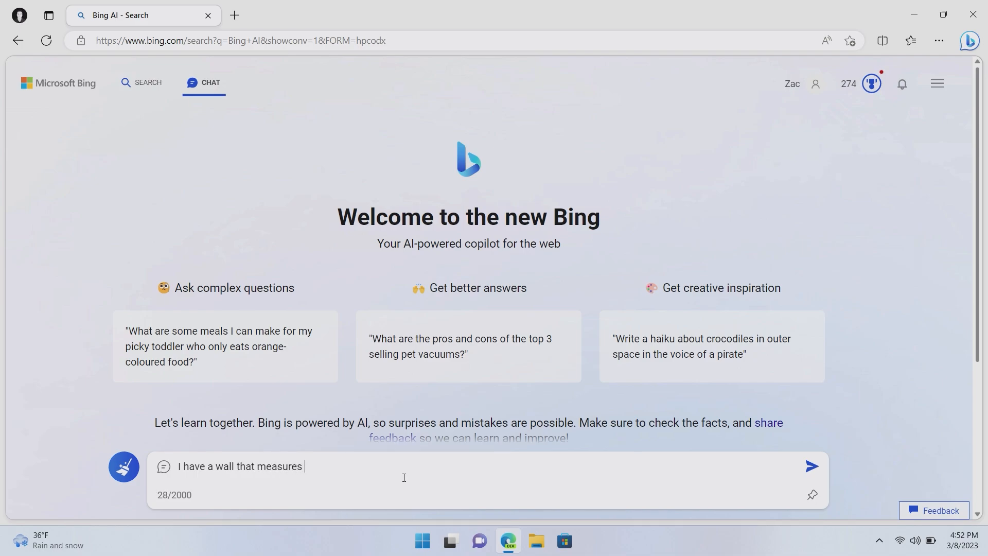
pyautogui.write('15ft')
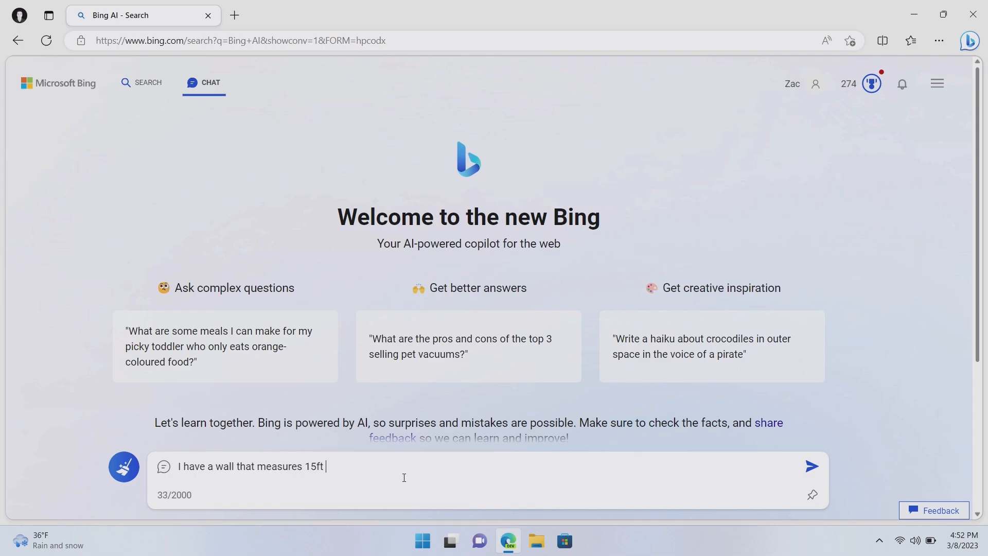
pyautogui.write('by 9 ft')
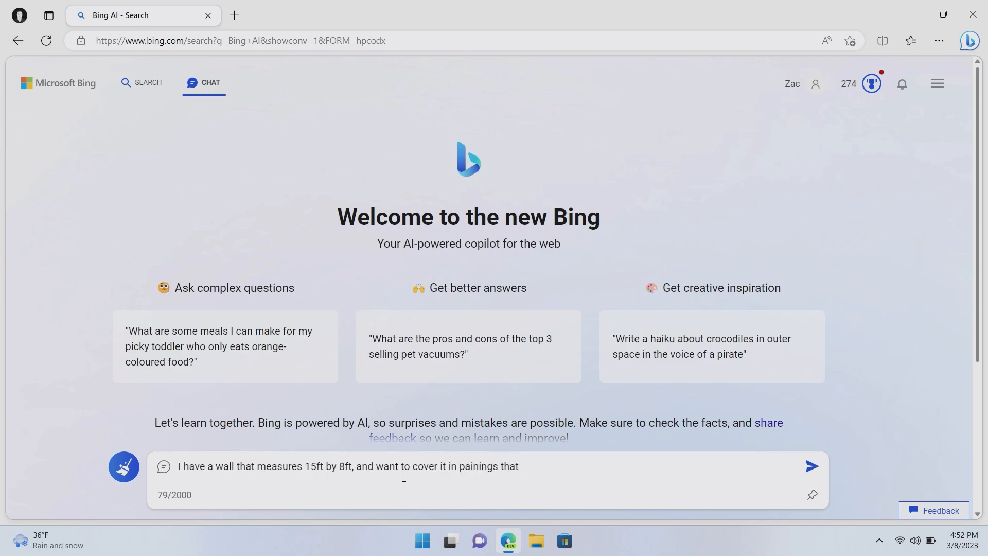
pyautogui.write('measure 4')
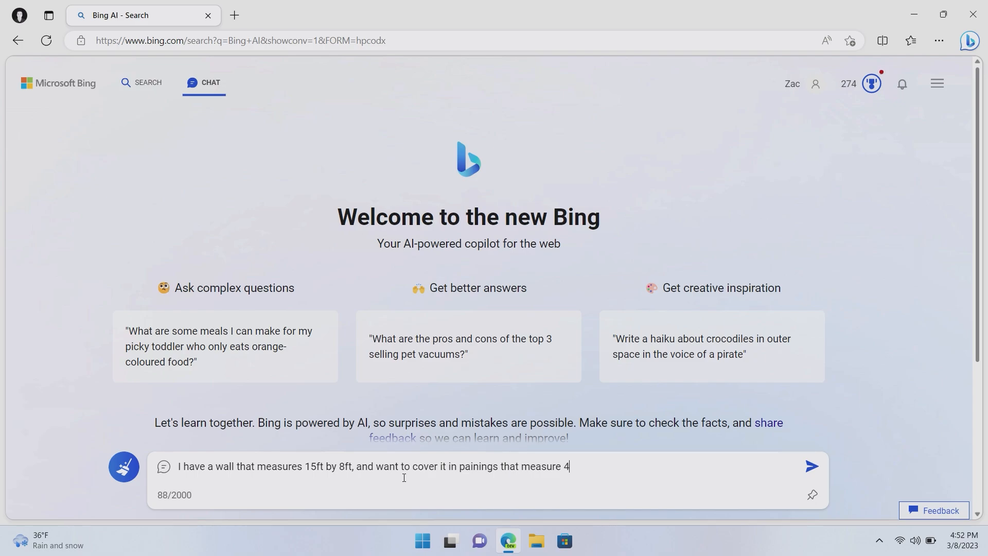
pyautogui.write('ft by 4')
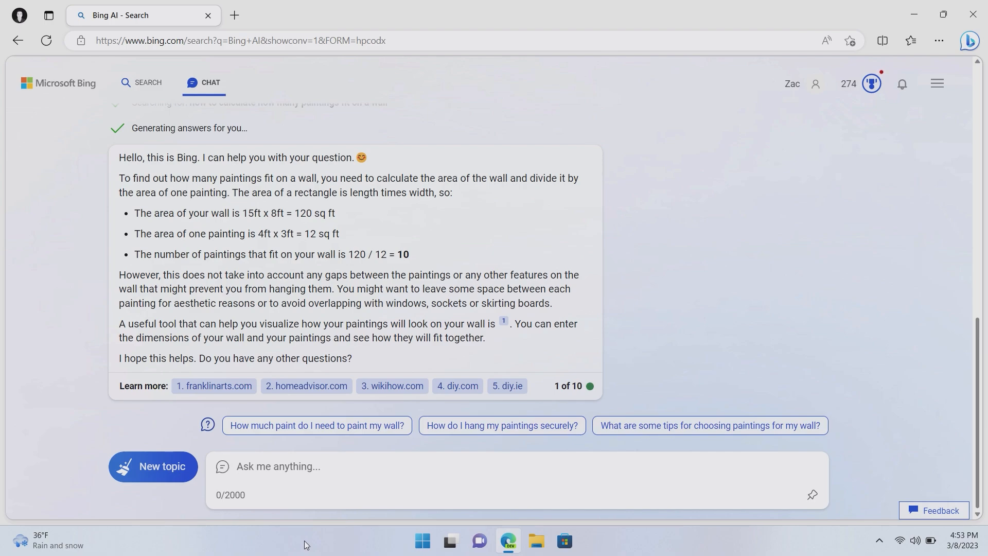
# Send the wall question and get Bing's answer that ten 4ft by 3ft paintings fit
pyautogui.click(277, 466)
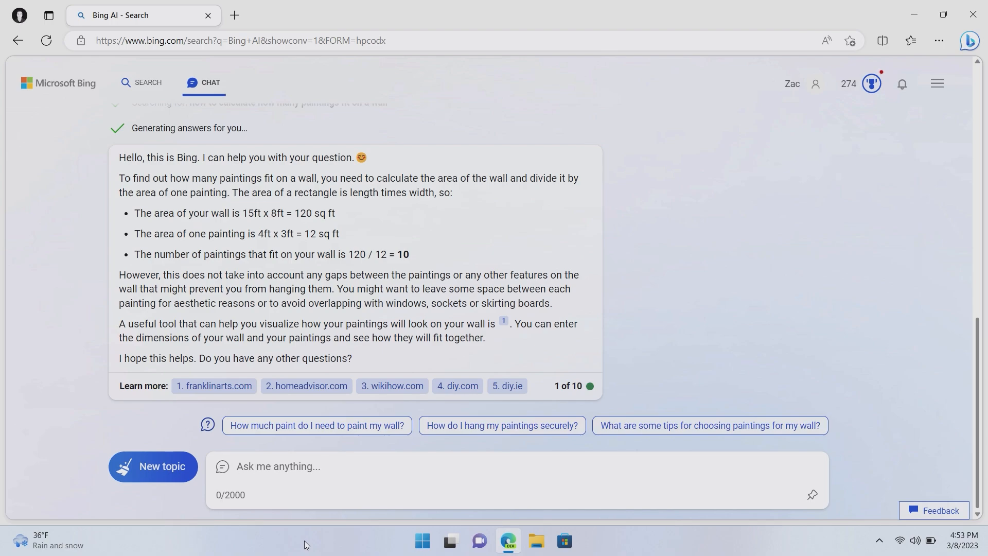
pyautogui.click(277, 466)
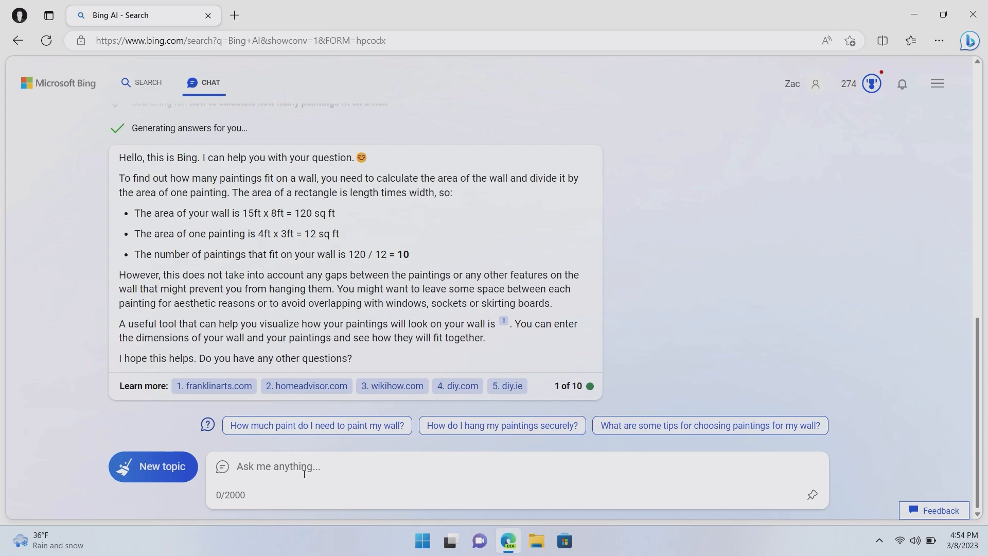
pyautogui.click(277, 466)
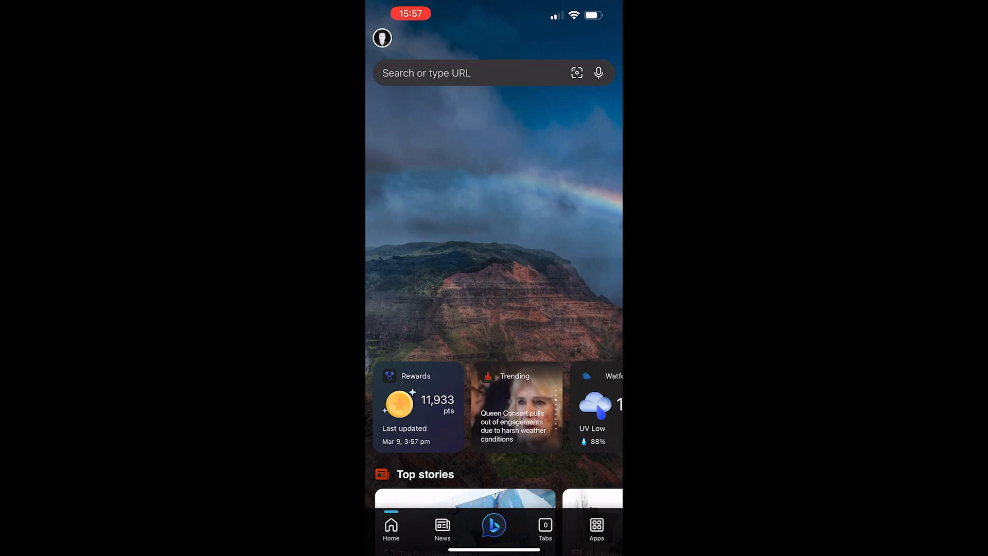
# Bring up Bing chat from the bottom bar and start a spoken question with the microphone
pyautogui.click(493, 526)
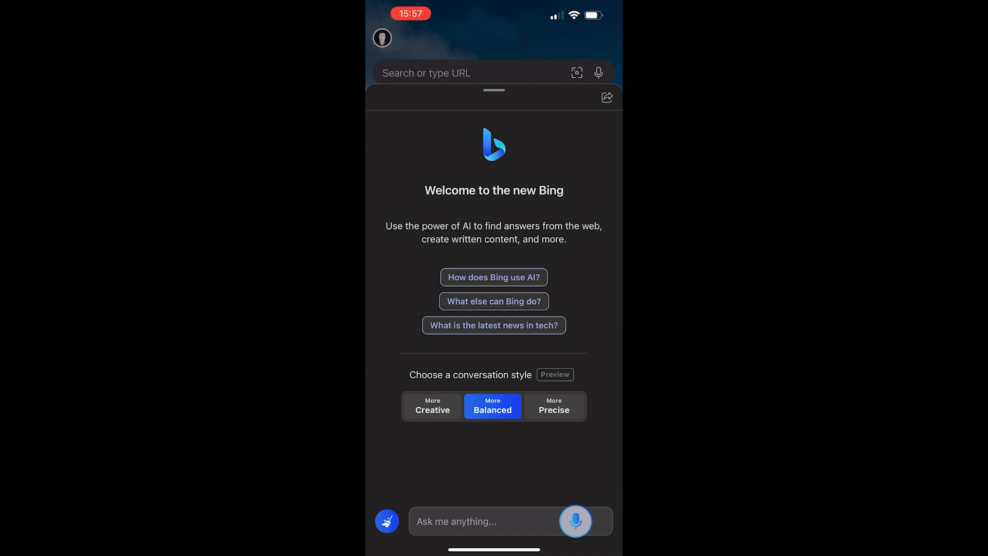
pyautogui.click(494, 521)
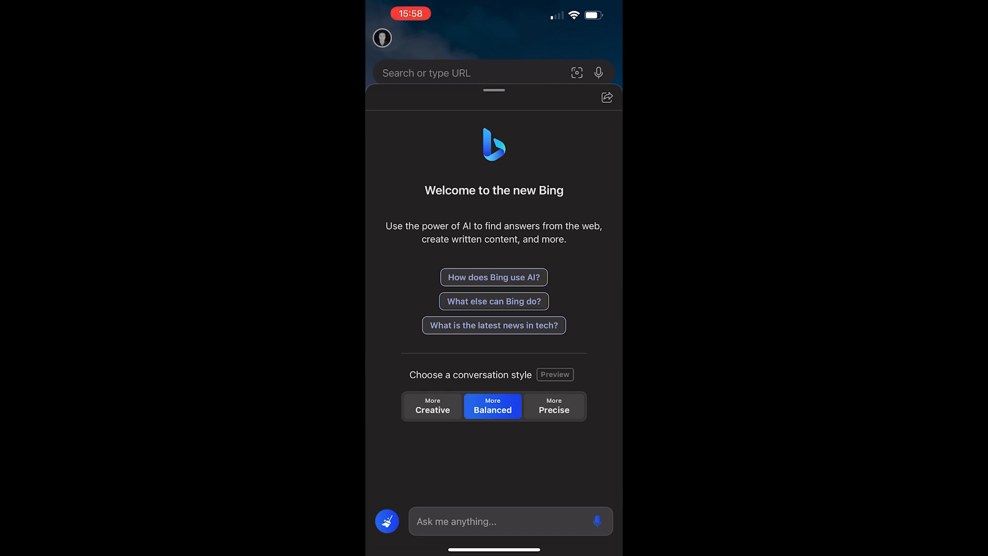
pyautogui.click(598, 521)
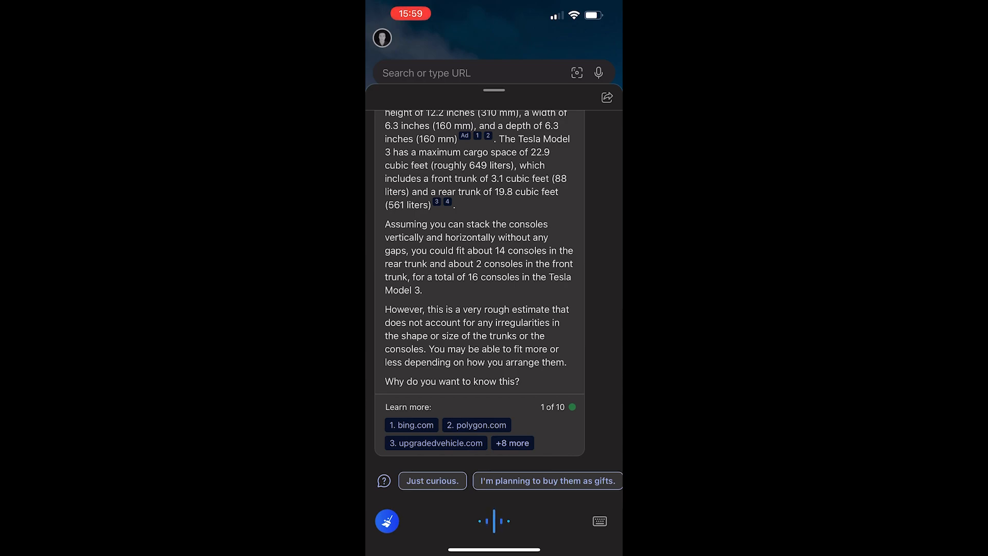
# Start a spoken follow-up question after Bing's 16-console Tesla Model 3 estimate
pyautogui.click(494, 521)
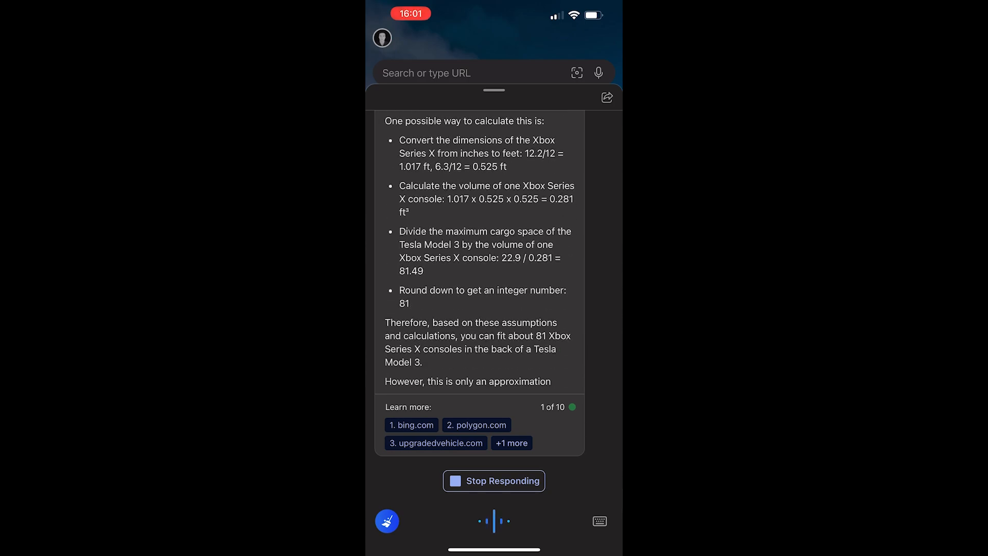
# Scroll through Bing's recalculated answer that about 81 Xbox Series X consoles fit
pyautogui.scroll(-3)
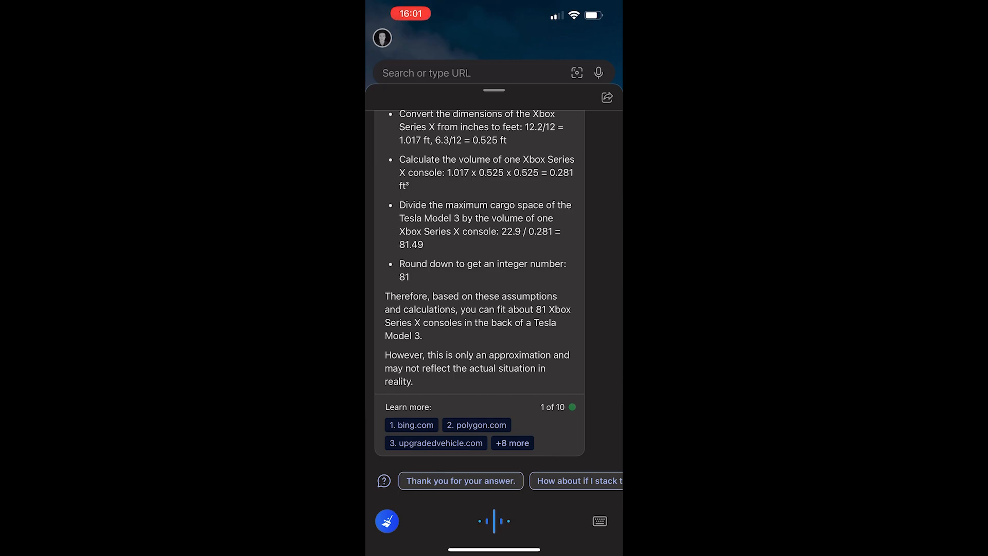
pyautogui.scroll(-3)
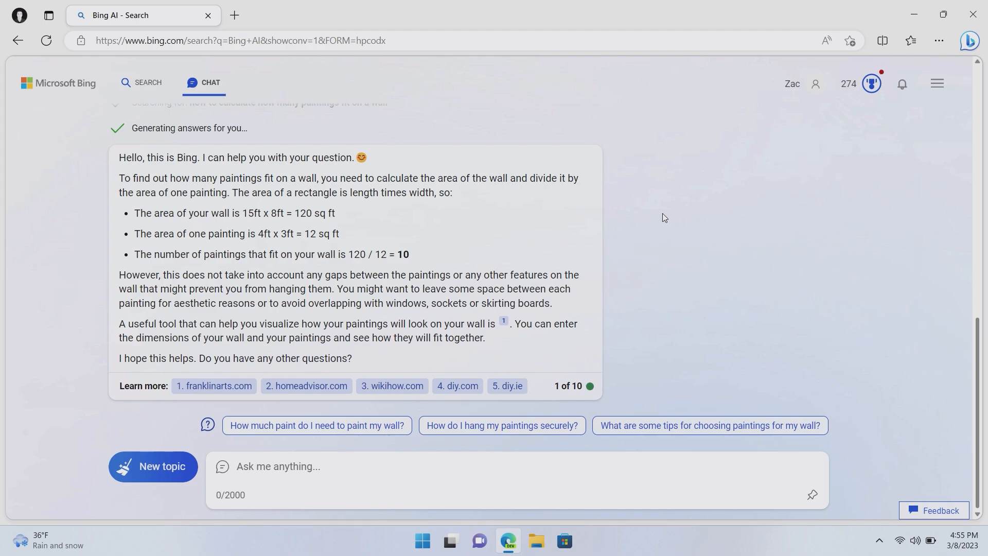
pyautogui.moveTo(404, 26)
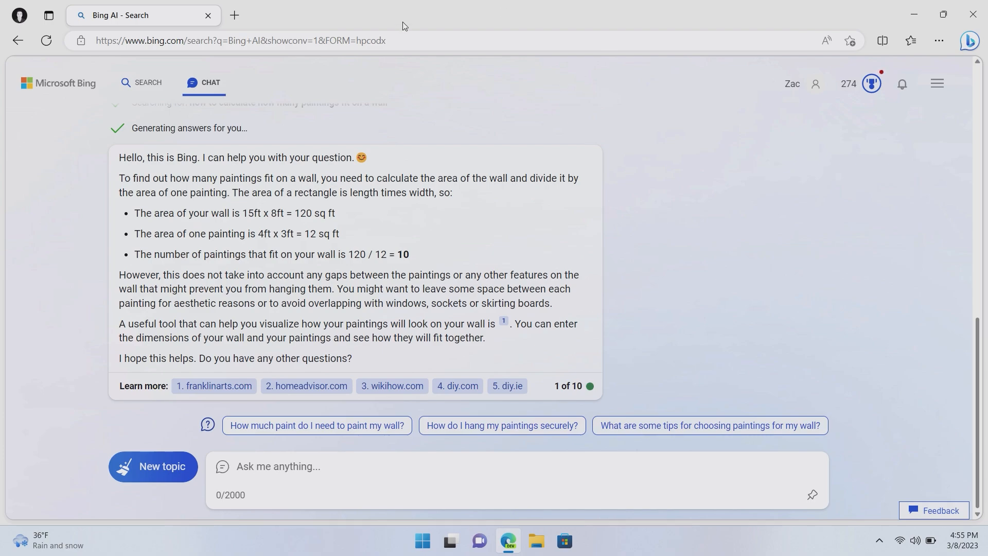
# Navigate to windowscentral.com and bring up Bing Chat beside the page
pyautogui.write('windowscentral.com')
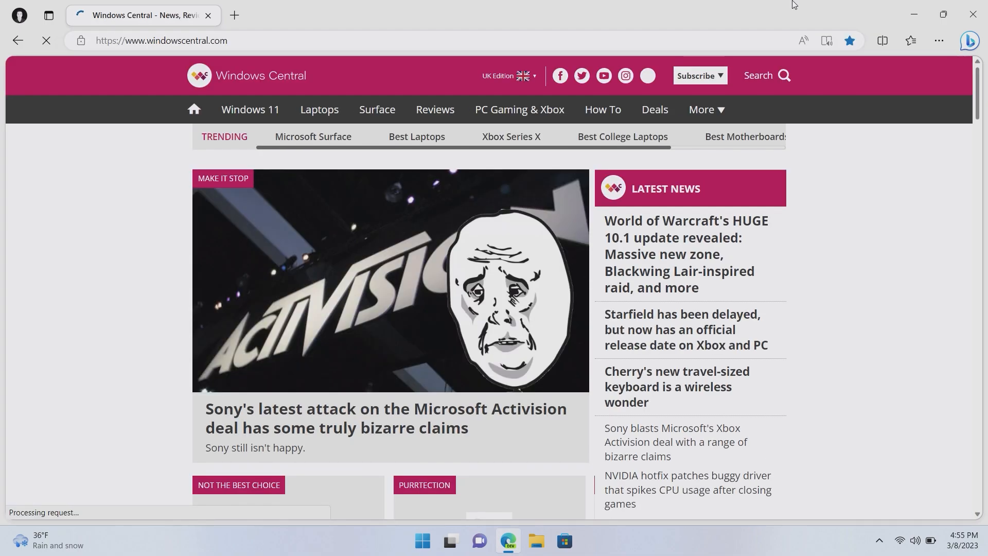
pyautogui.click(973, 40)
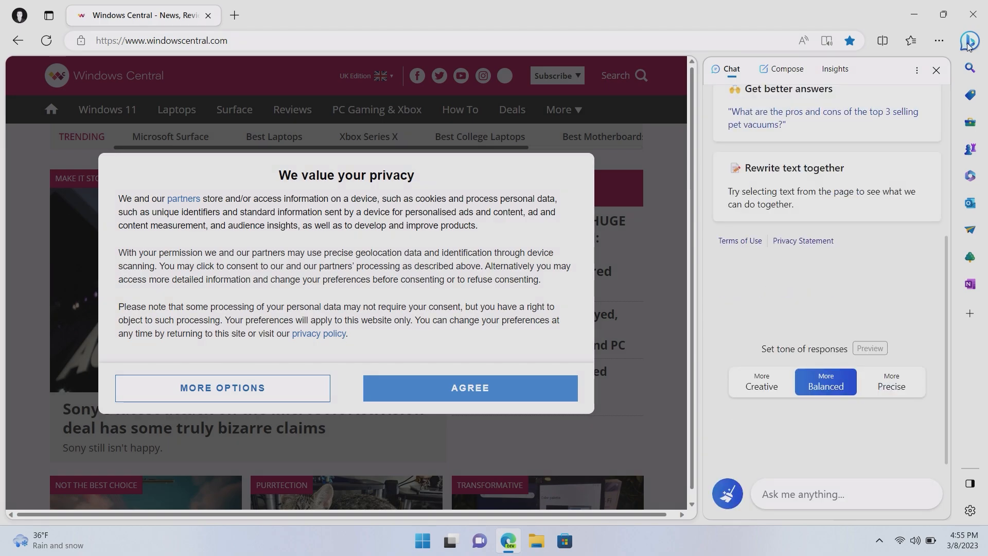
# Accept the privacy consent and open the Windows Canary Channel article
pyautogui.click(470, 389)
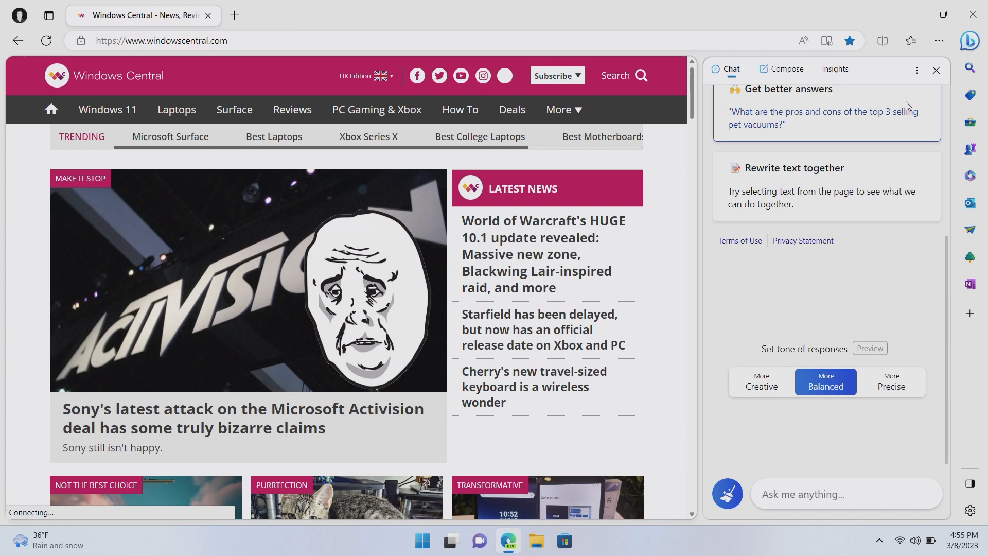
pyautogui.moveTo(761, 381)
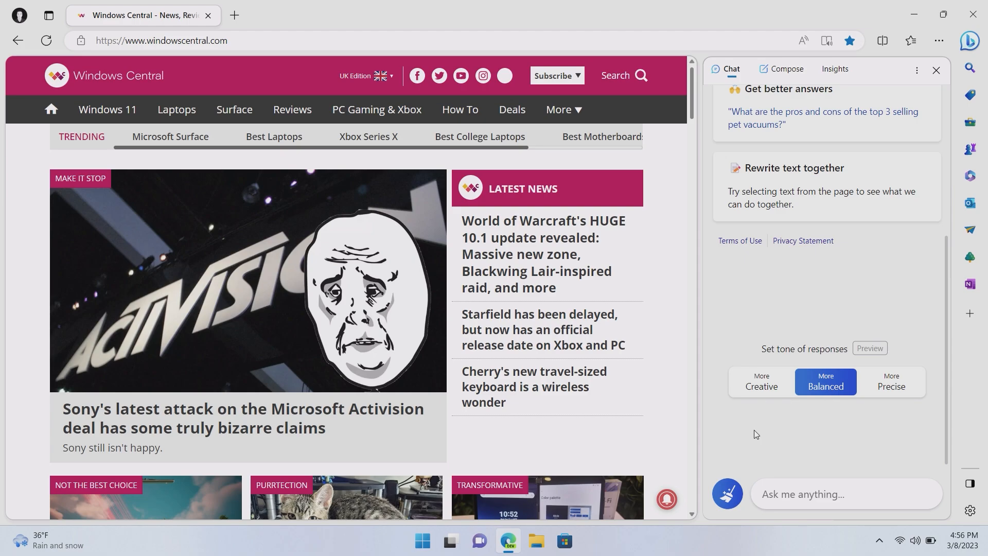
pyautogui.scroll(-3)
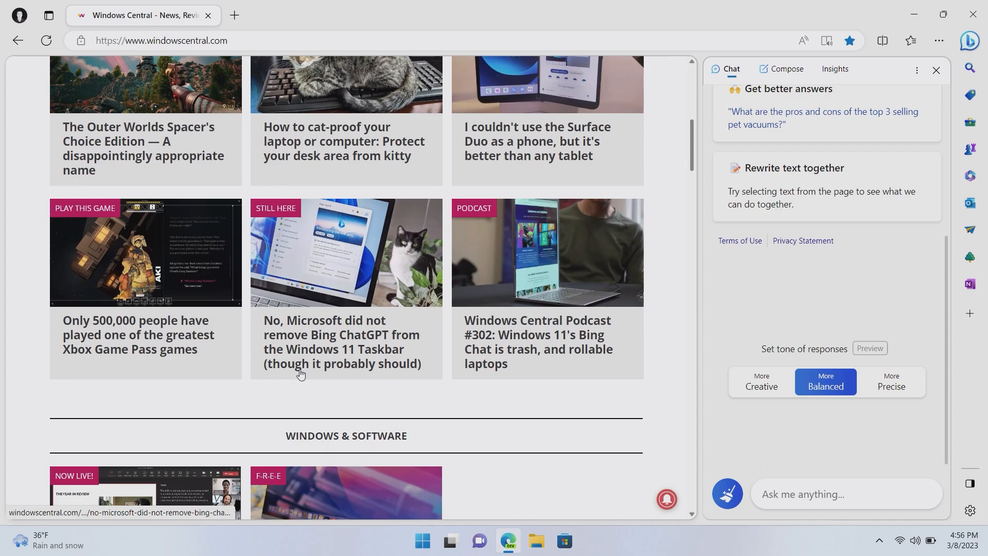
pyautogui.scroll(-3)
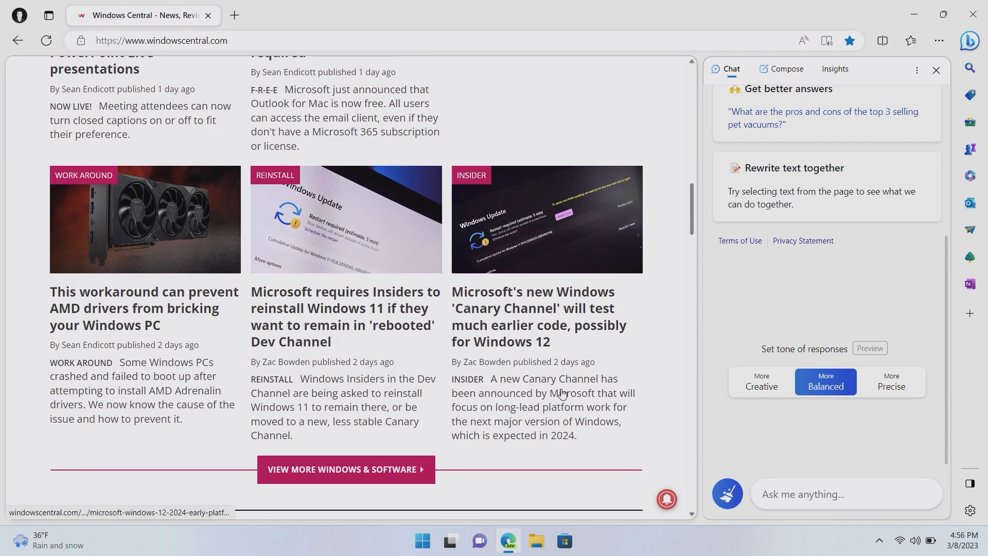
pyautogui.click(532, 316)
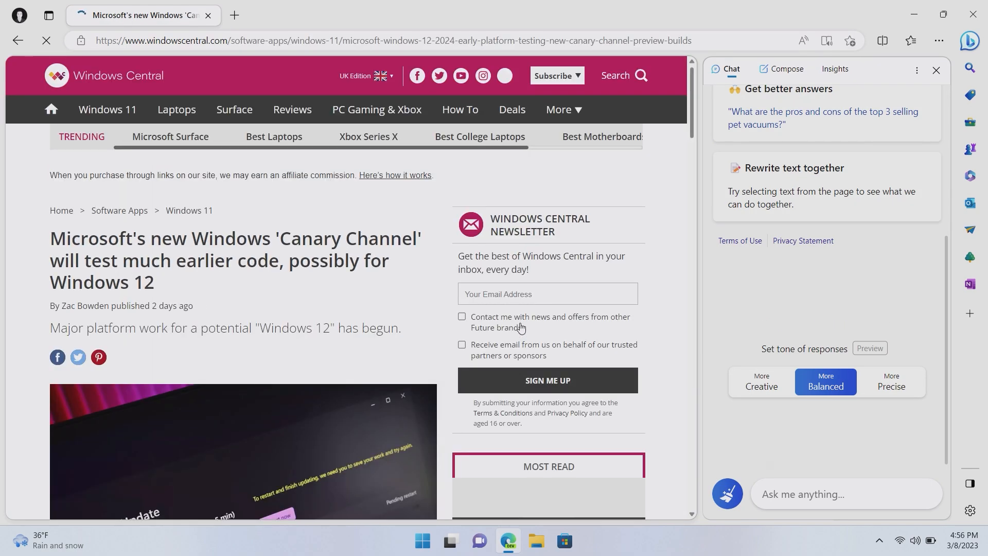
# Skim the article and focus the sidebar chat box to ask Bing about this page
pyautogui.scroll(-3)
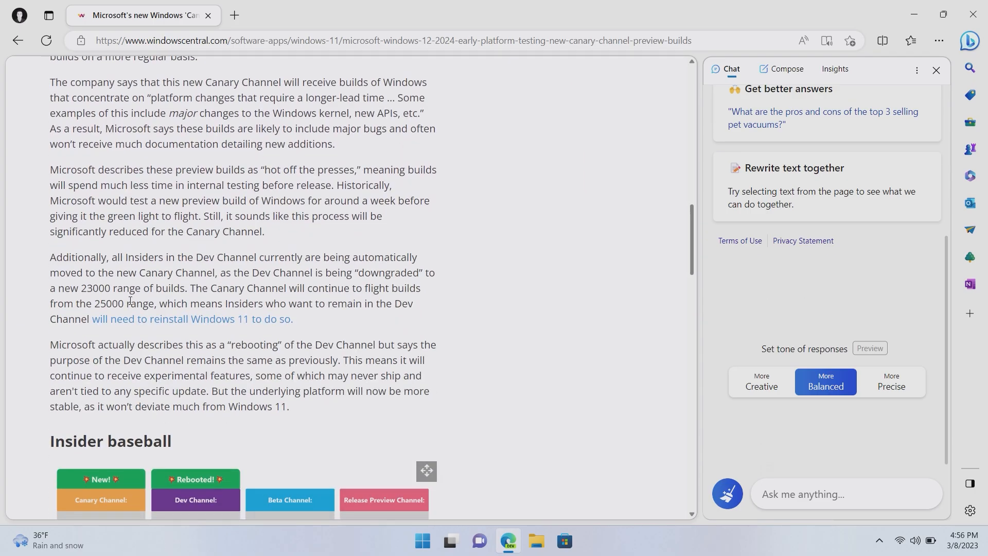
pyautogui.scroll(-3)
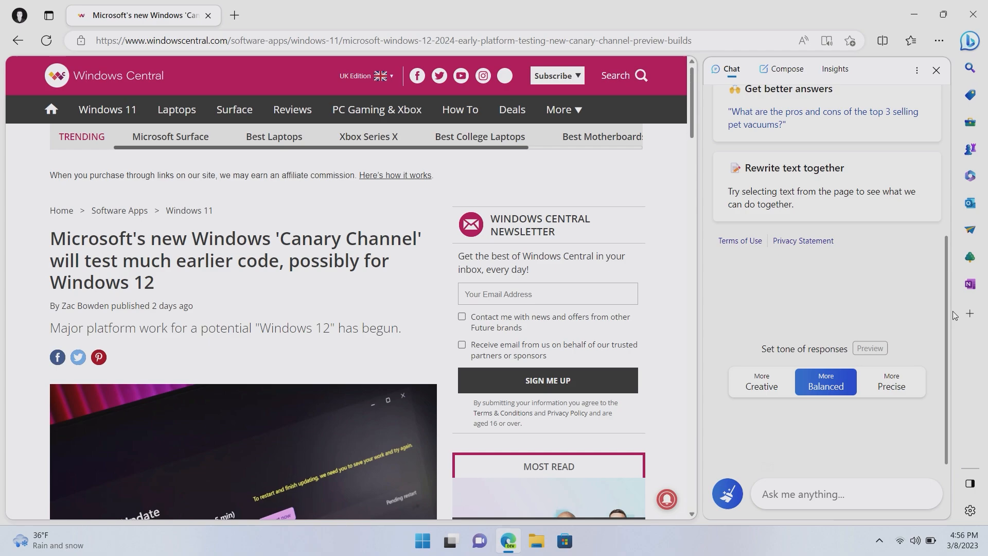
pyautogui.click(826, 493)
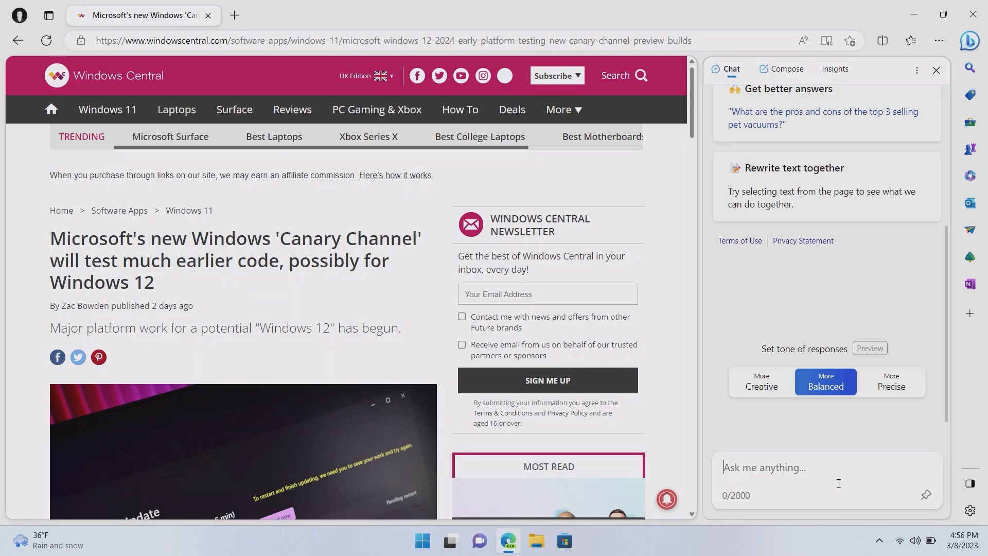
# Ask Bing to summarize the article and read through the summary
pyautogui.write('summarize what')
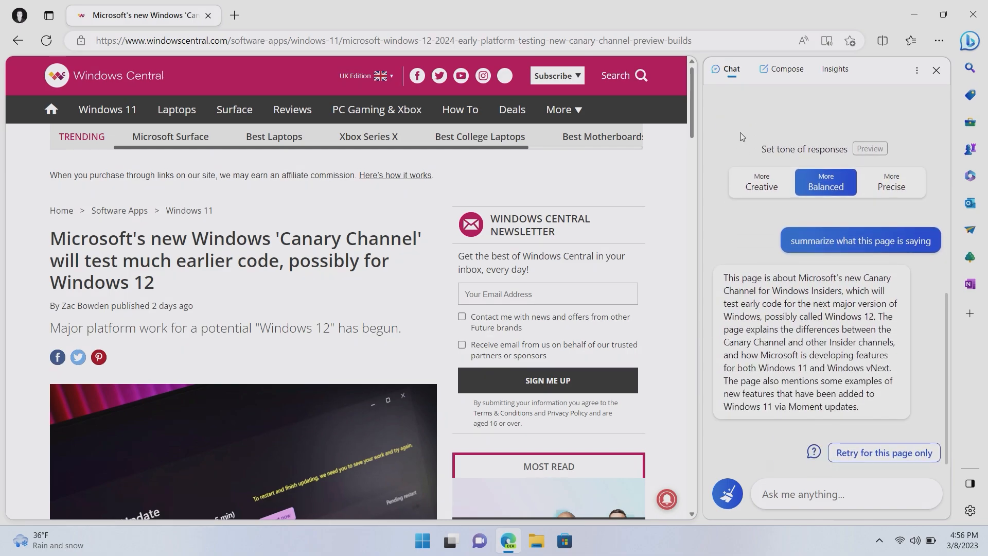
pyautogui.moveTo(234, 101)
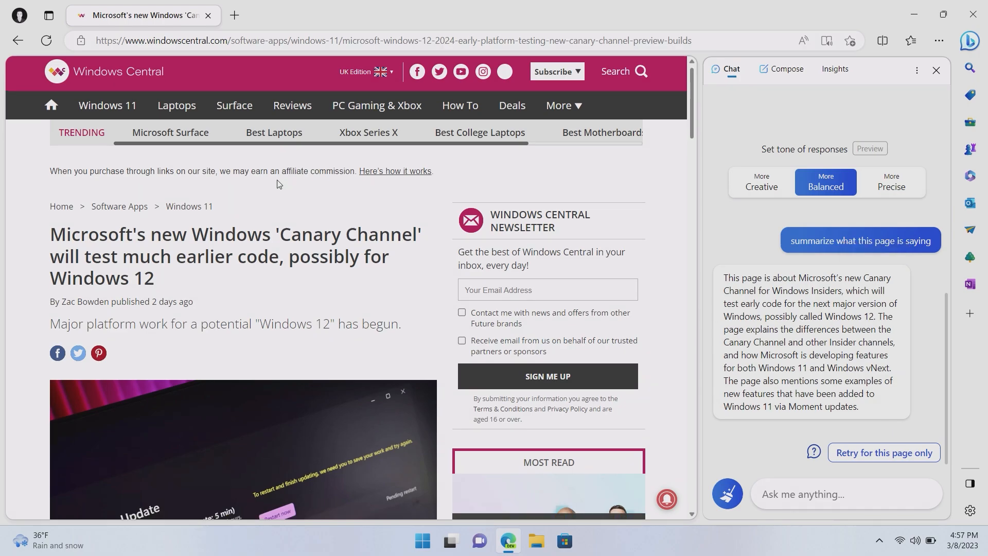
pyautogui.scroll(-3)
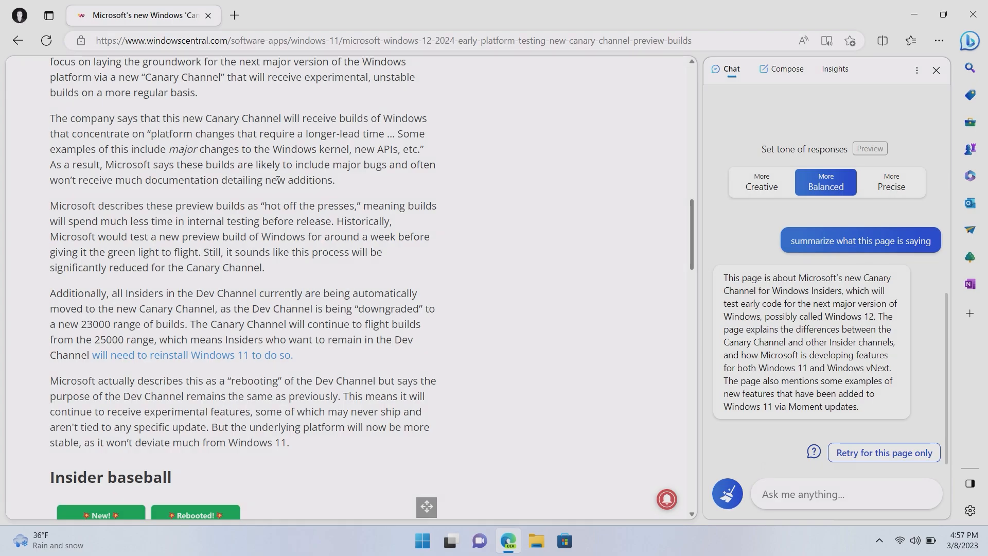
pyautogui.scroll(-3)
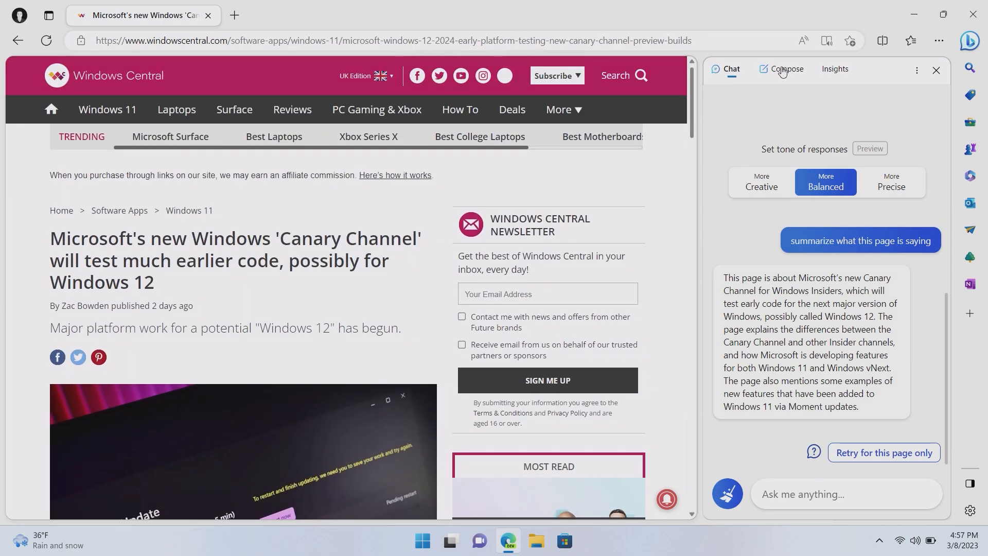
# Move from Chat to the Compose and Insights tabs of the sidebar
pyautogui.click(786, 69)
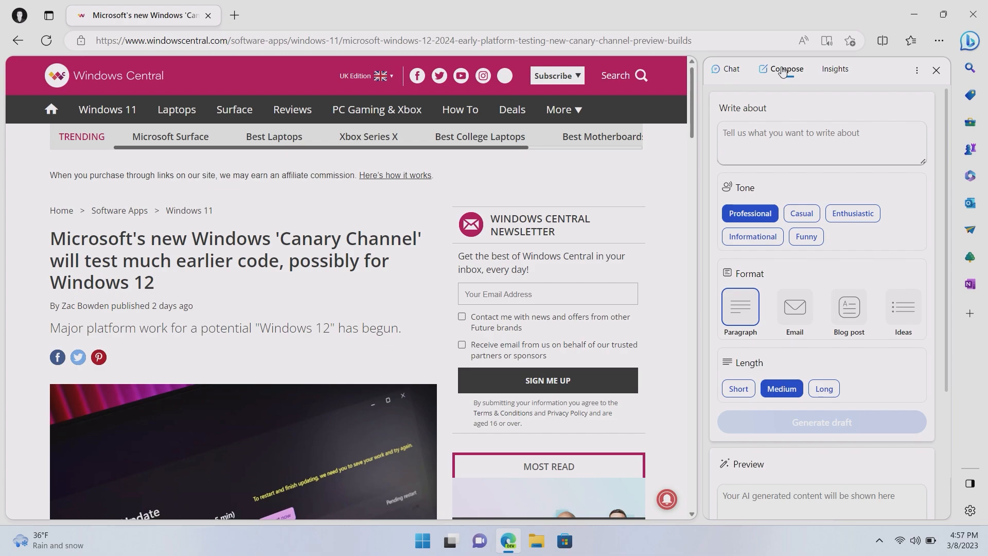
pyautogui.click(835, 69)
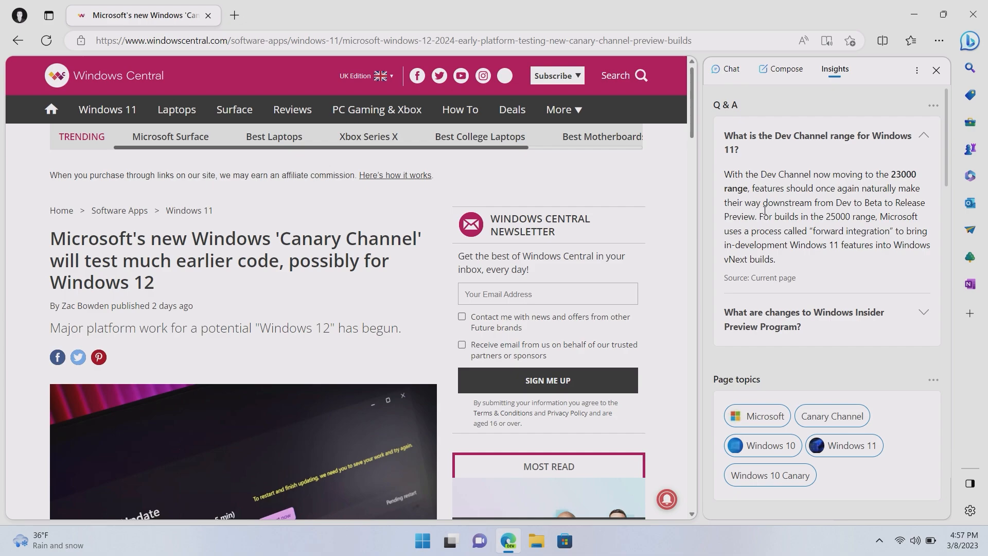
pyautogui.moveTo(855, 122)
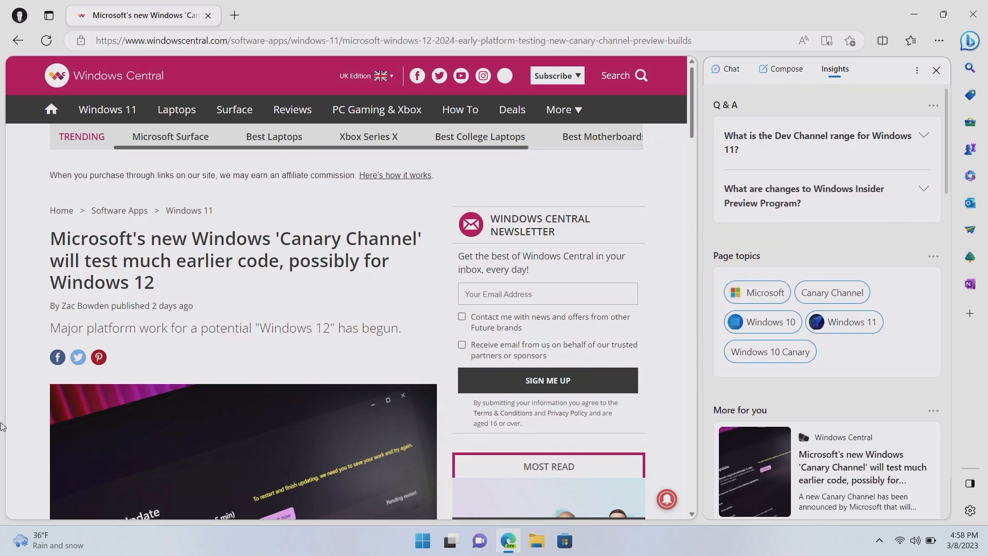
# Expand the insight answering what changes are coming to the Windows Insider Preview Program
pyautogui.scroll(-3)
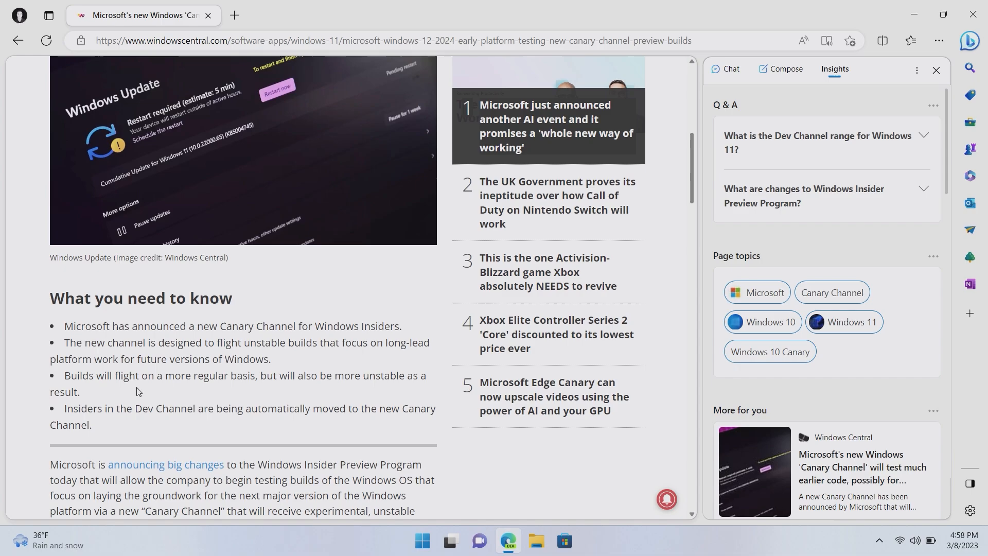
pyautogui.scroll(-3)
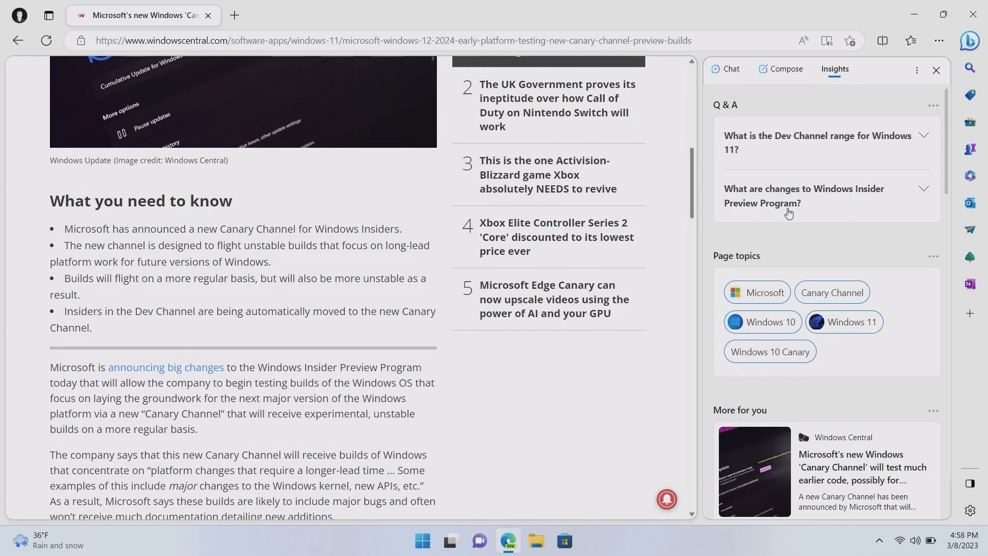
pyautogui.click(804, 195)
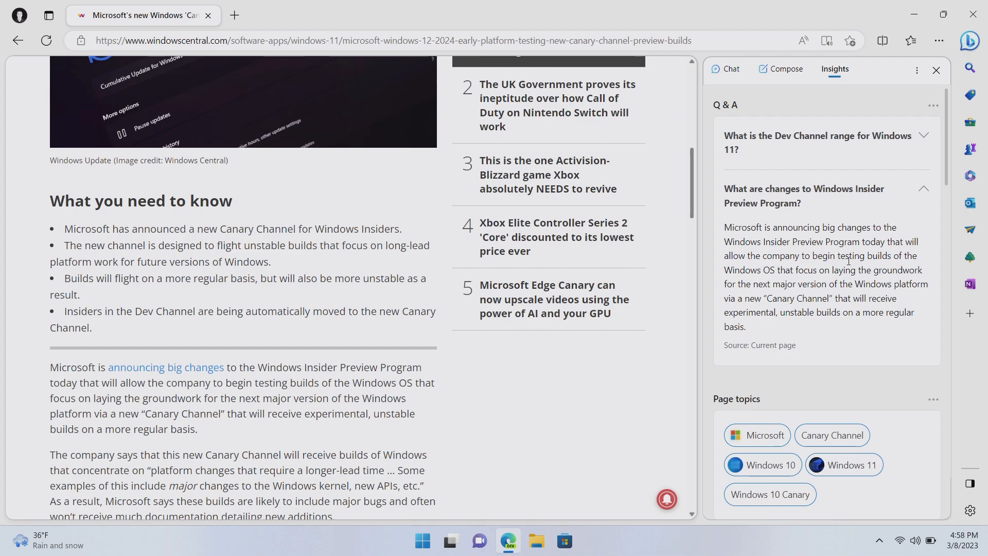
pyautogui.scroll(-3)
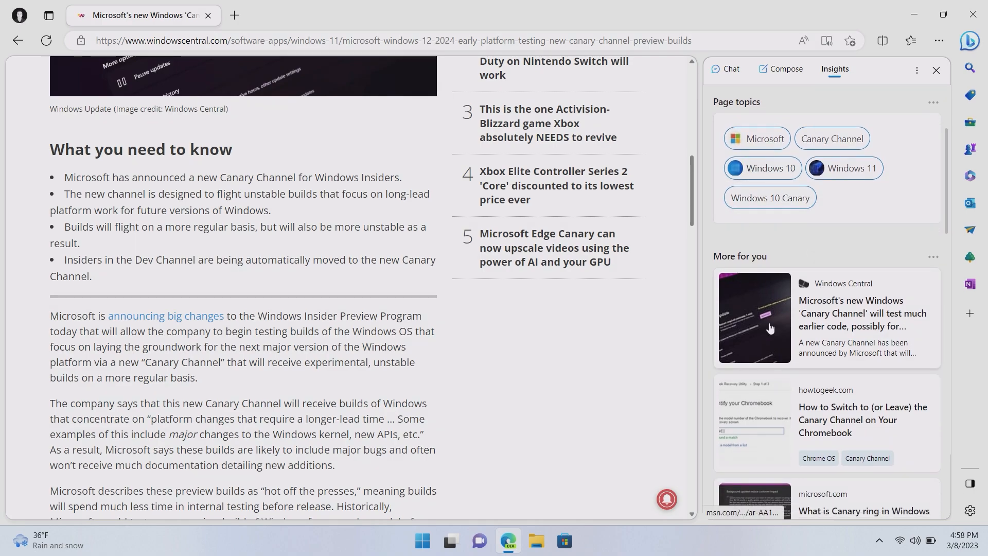
pyautogui.scroll(-3)
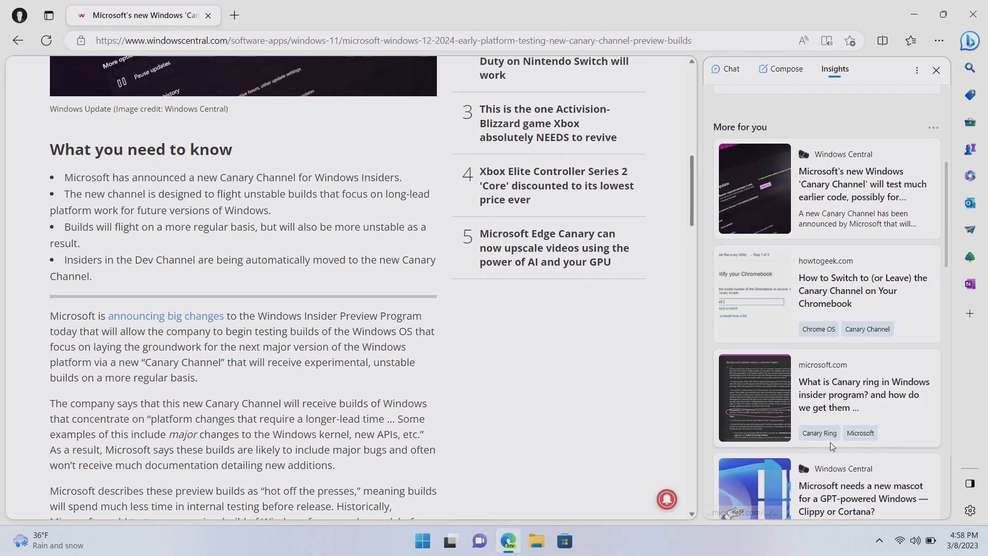
pyautogui.scroll(-3)
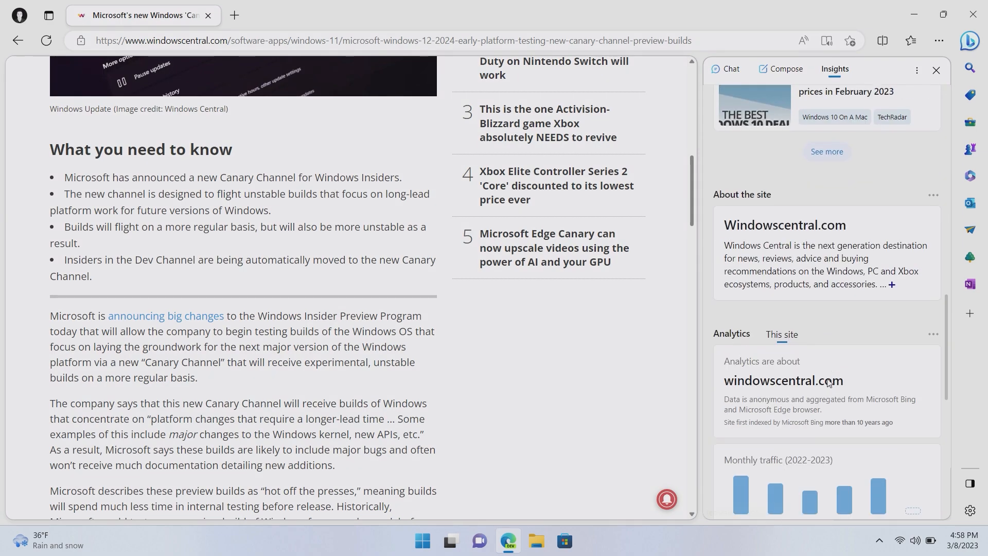
pyautogui.moveTo(828, 276)
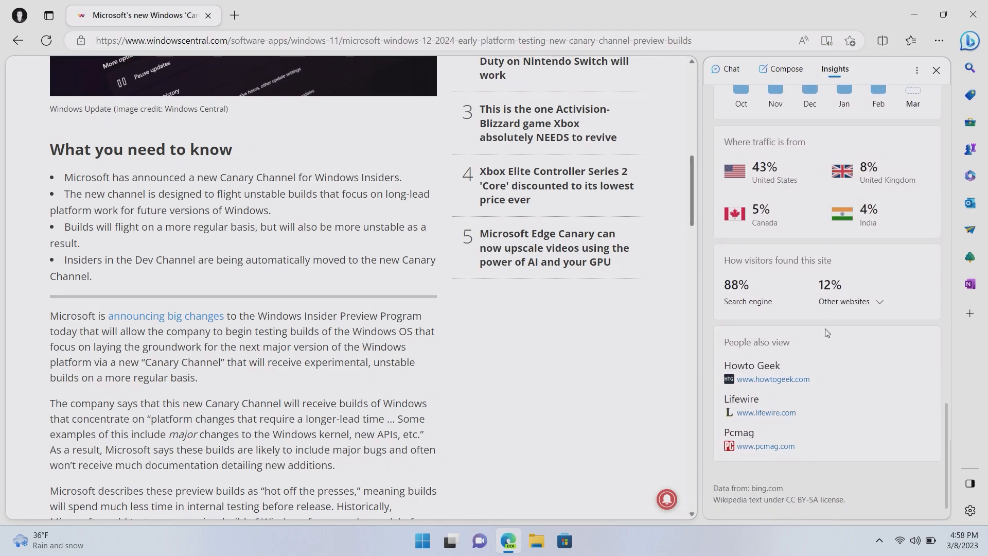
pyautogui.moveTo(758, 306)
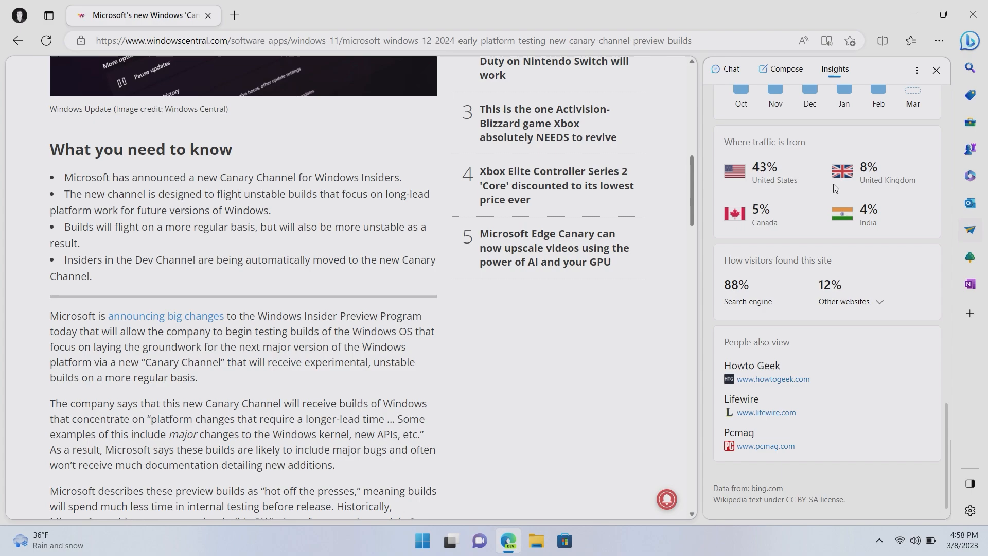
pyautogui.moveTo(862, 347)
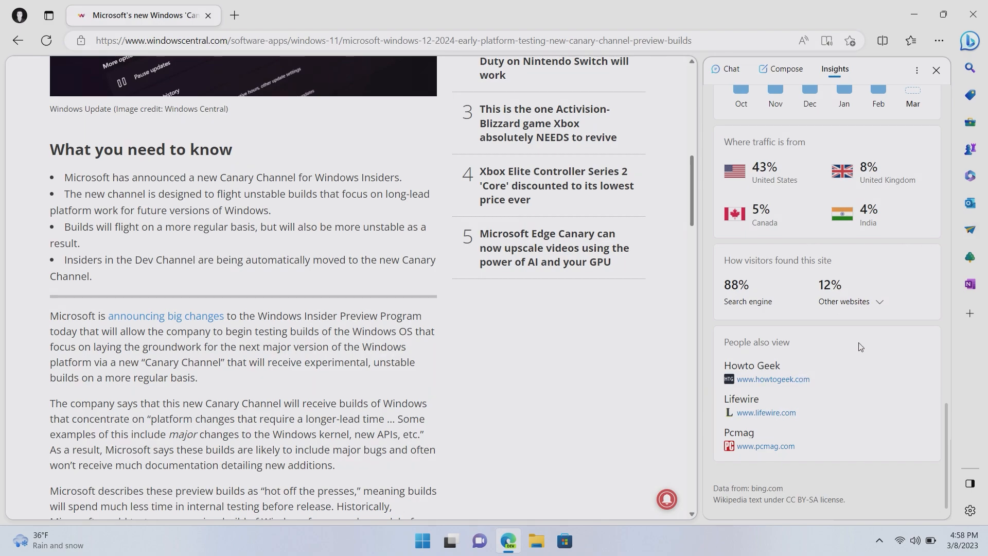
pyautogui.scroll(-3)
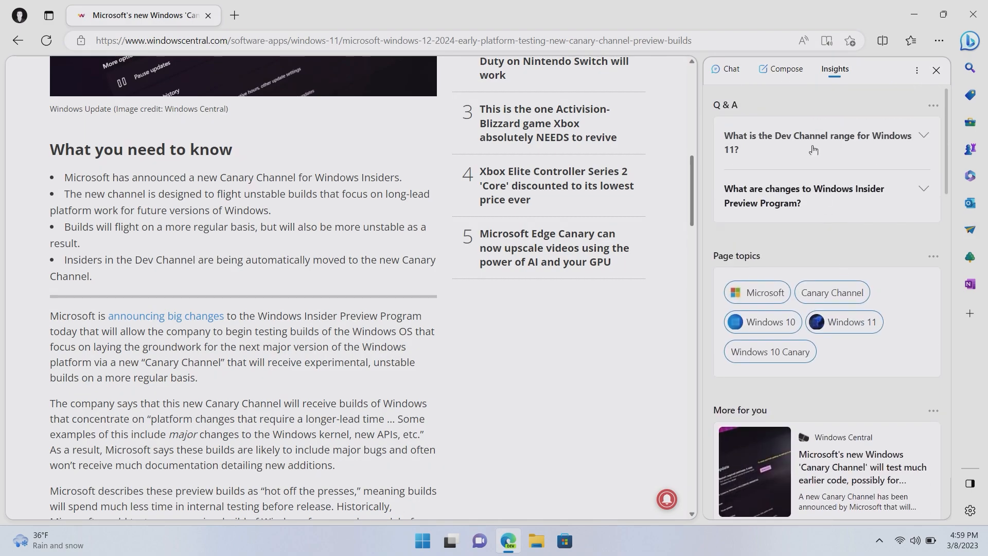
# Return to the Chat tab and begin asking 'Does this webpage mention...'
pyautogui.click(404, 40)
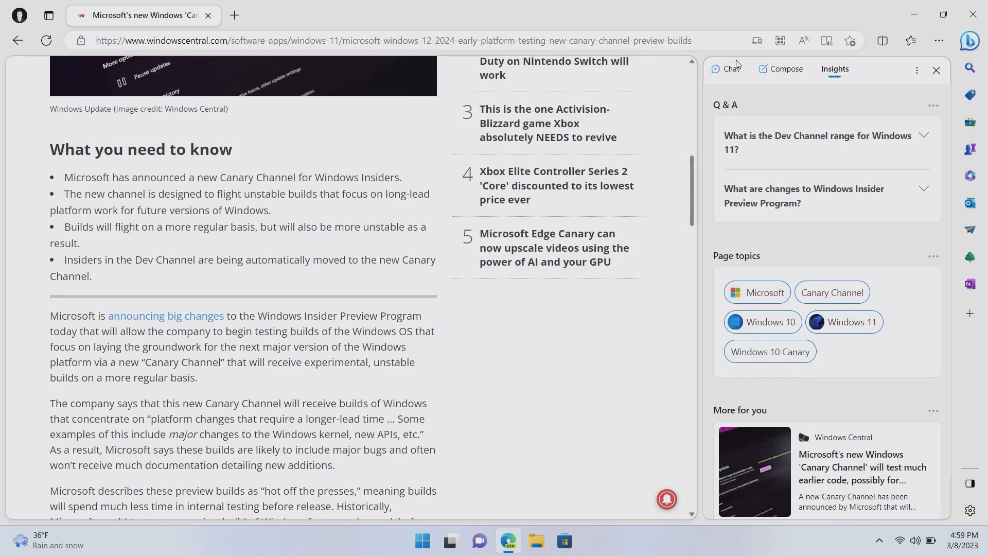
pyautogui.click(730, 69)
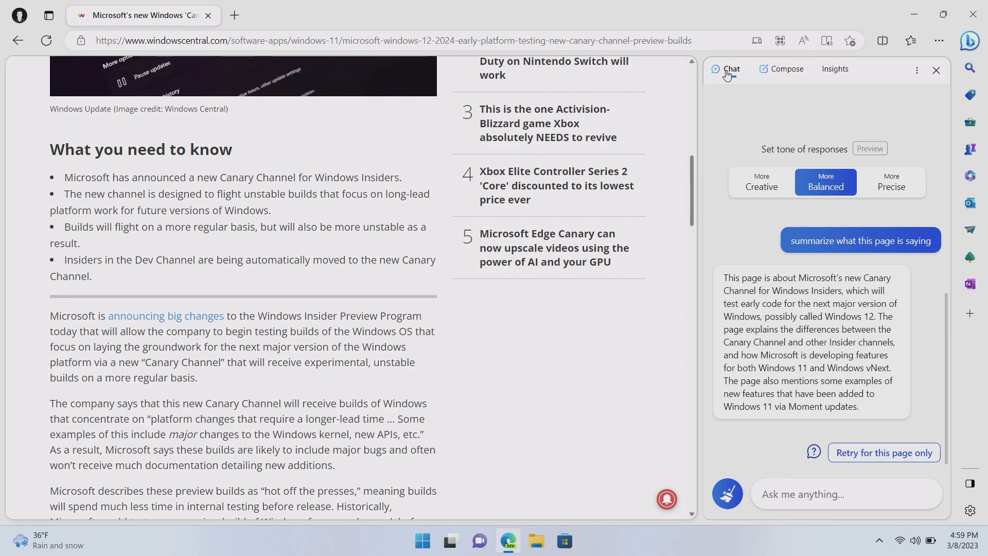
pyautogui.moveTo(638, 197)
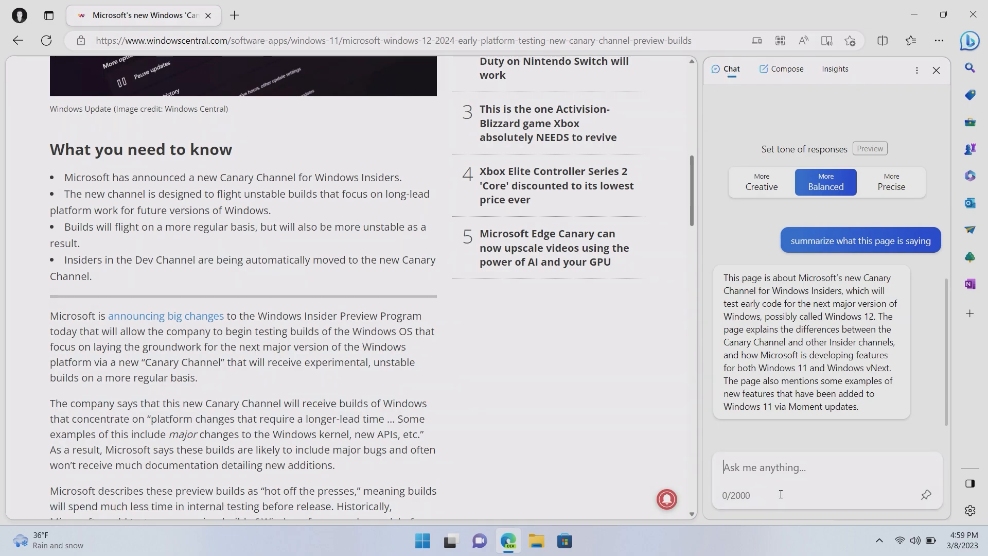
pyautogui.write('D')
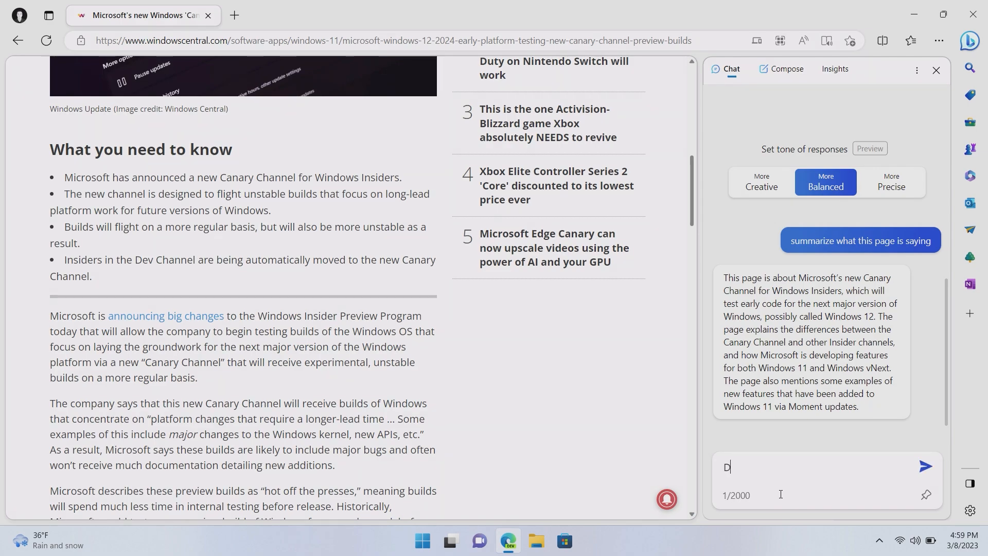
pyautogui.write('oes this wb')
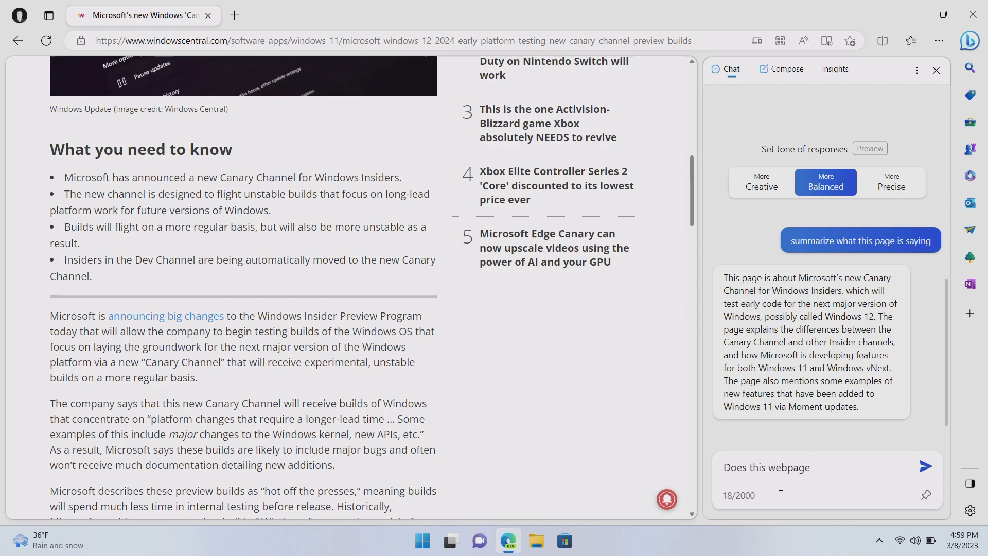
pyautogui.write('mentio')
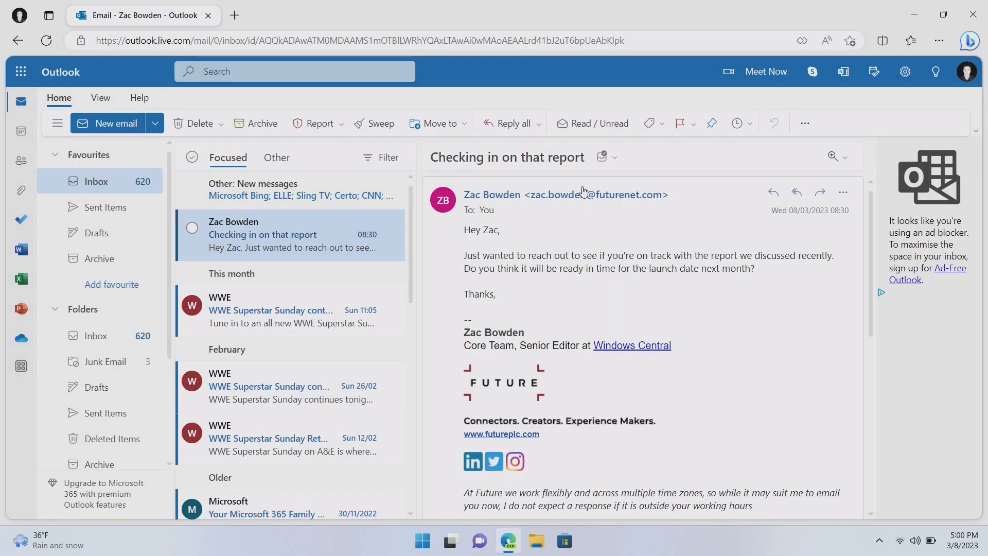
pyautogui.moveTo(641, 322)
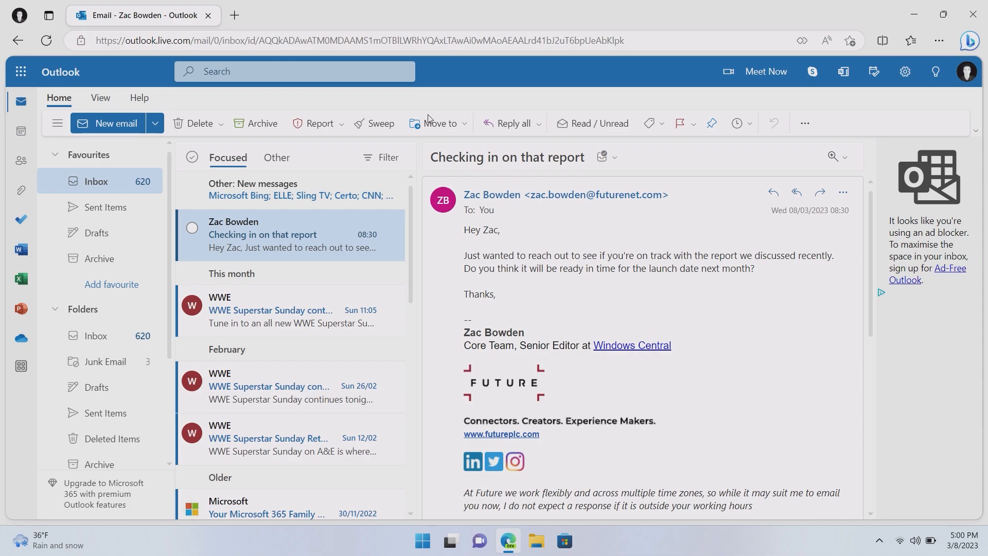
pyautogui.moveTo(801, 400)
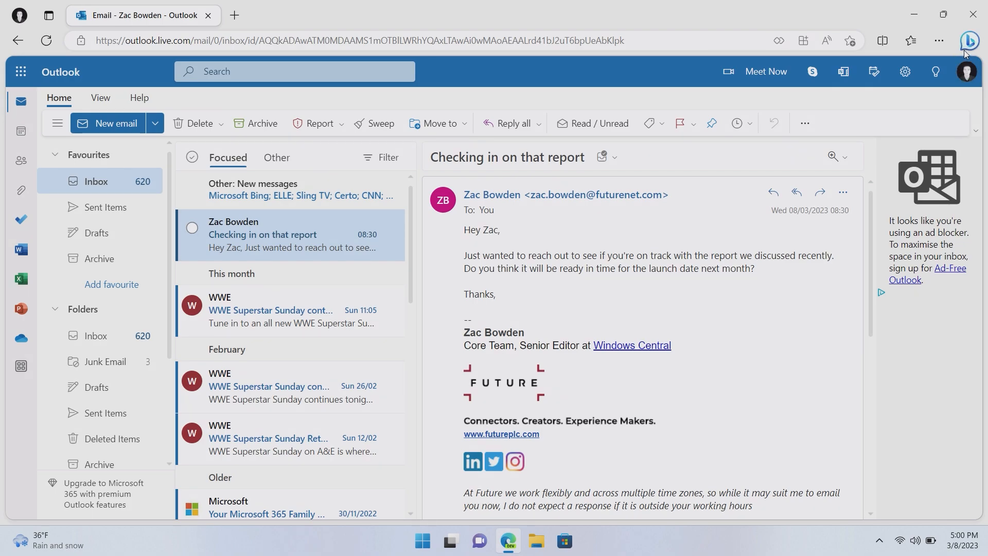
# Ask Bing to reply yes, the report will be delivered on time, in a nice tone
pyautogui.click(971, 40)
pyautogui.write('Can you rep')
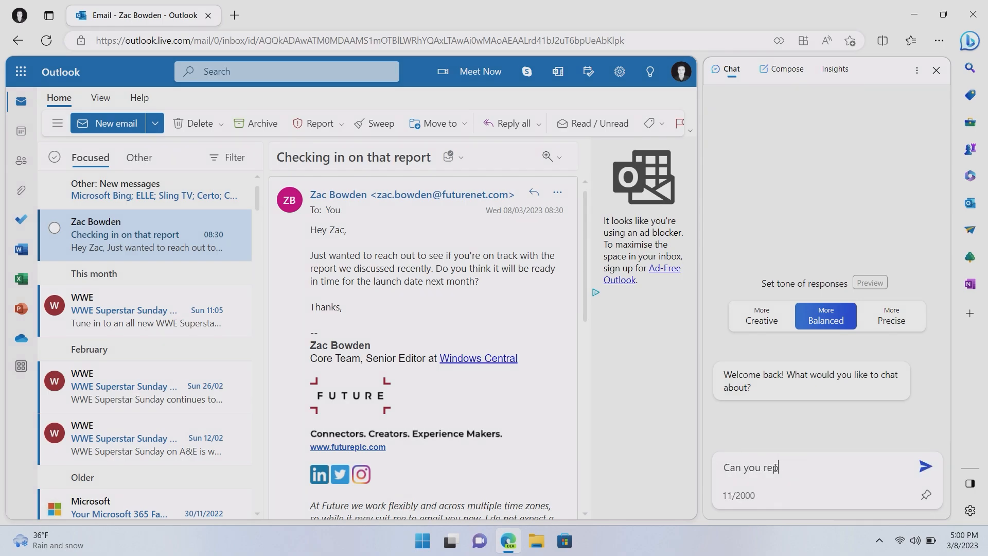
pyautogui.write('ly')
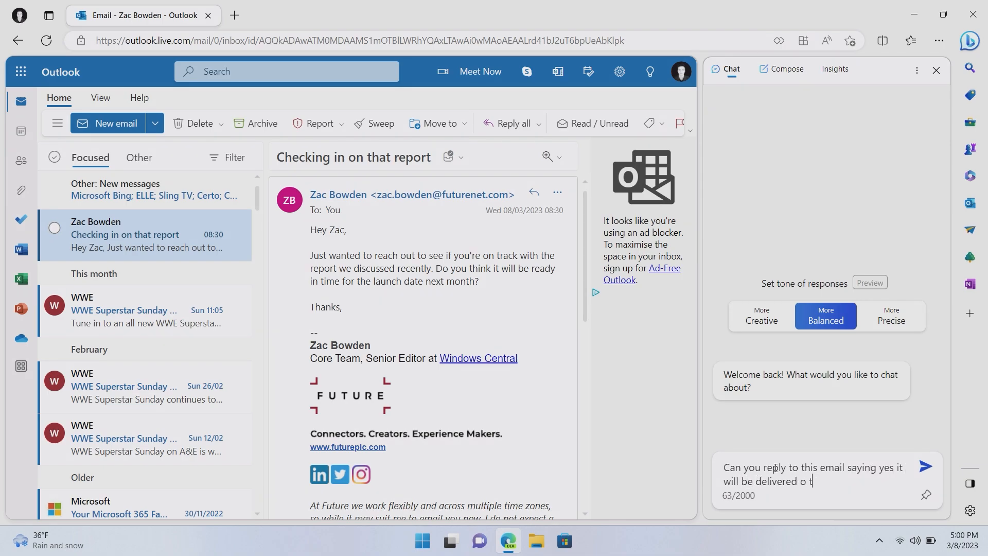
pyautogui.write('n time?')
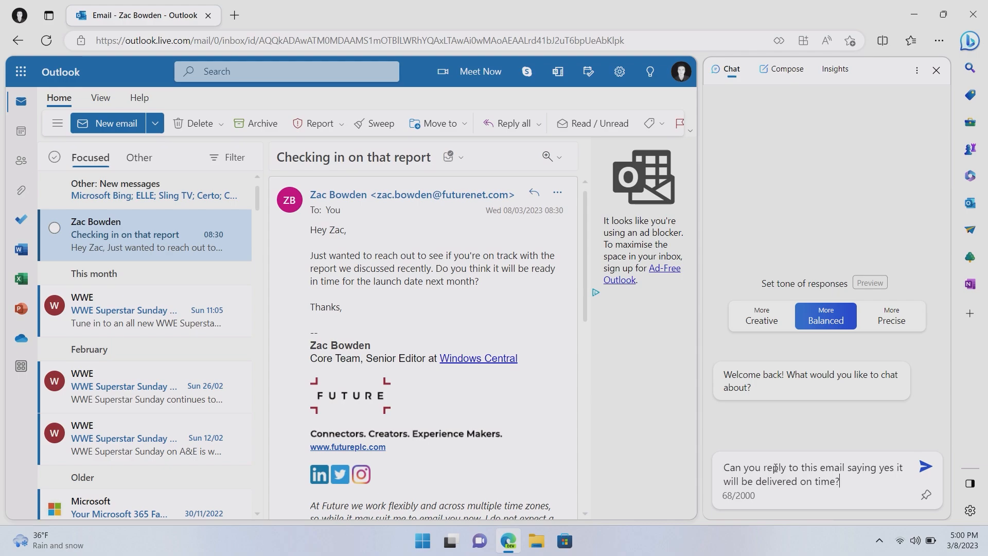
pyautogui.write('in a nice tone')
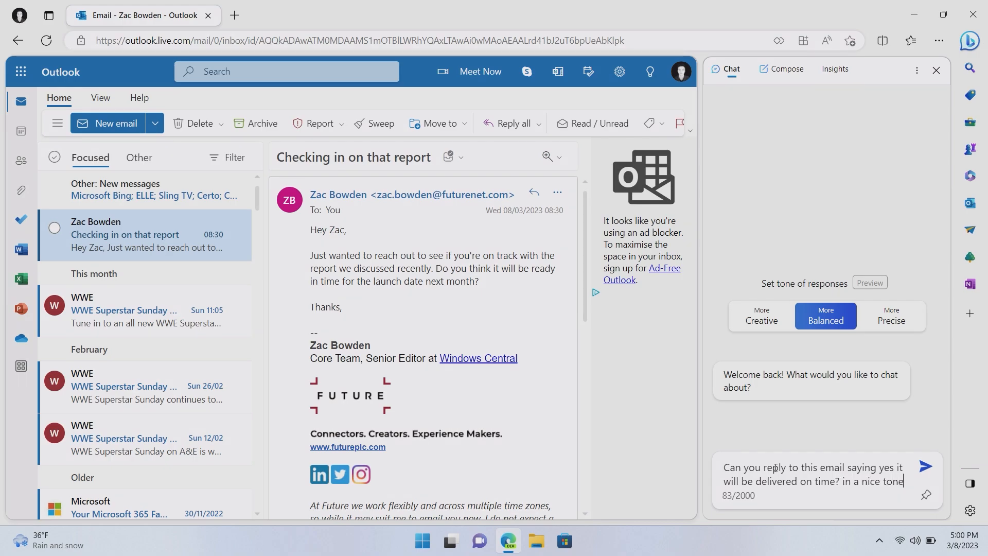
pyautogui.click(926, 466)
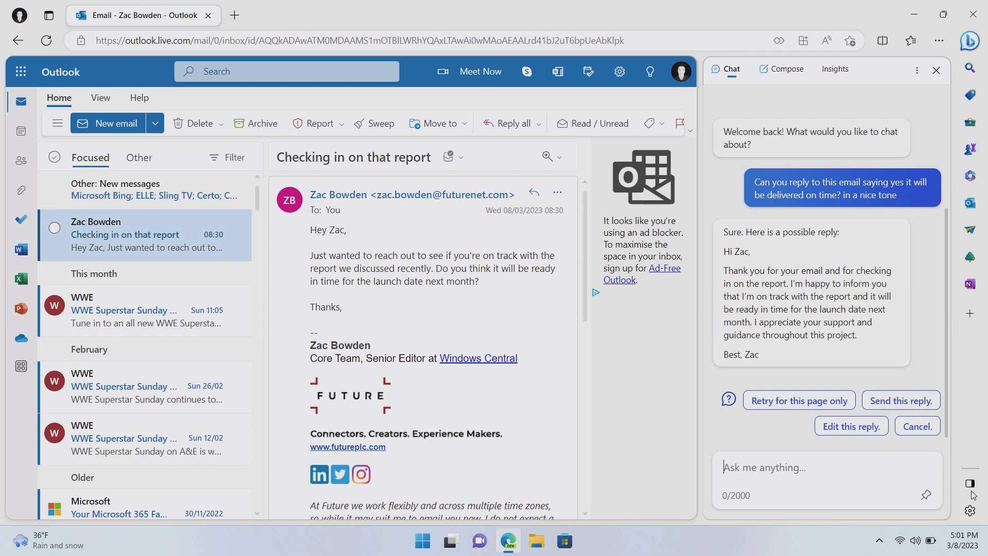
pyautogui.moveTo(900, 401)
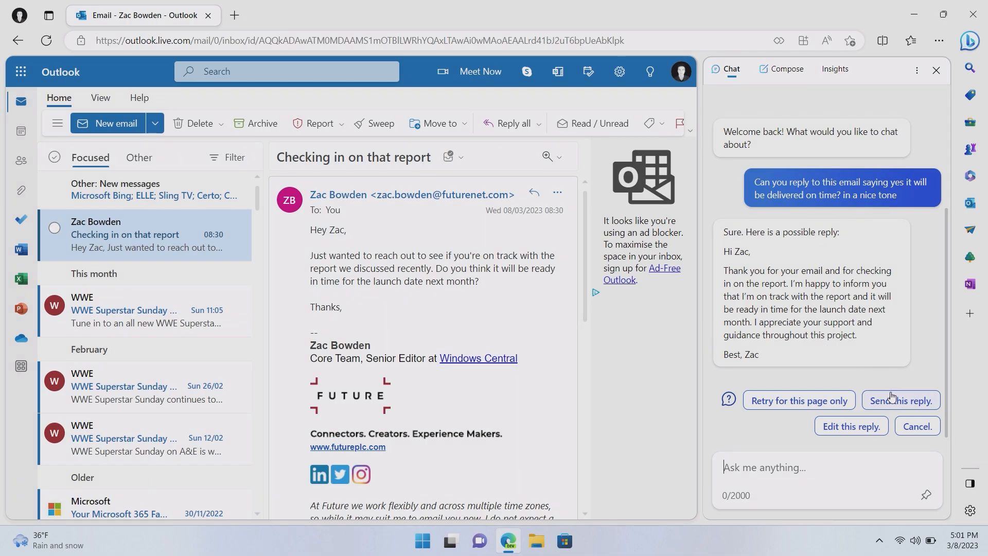
# Have Bing send the drafted reply to the email's sender
pyautogui.click(898, 400)
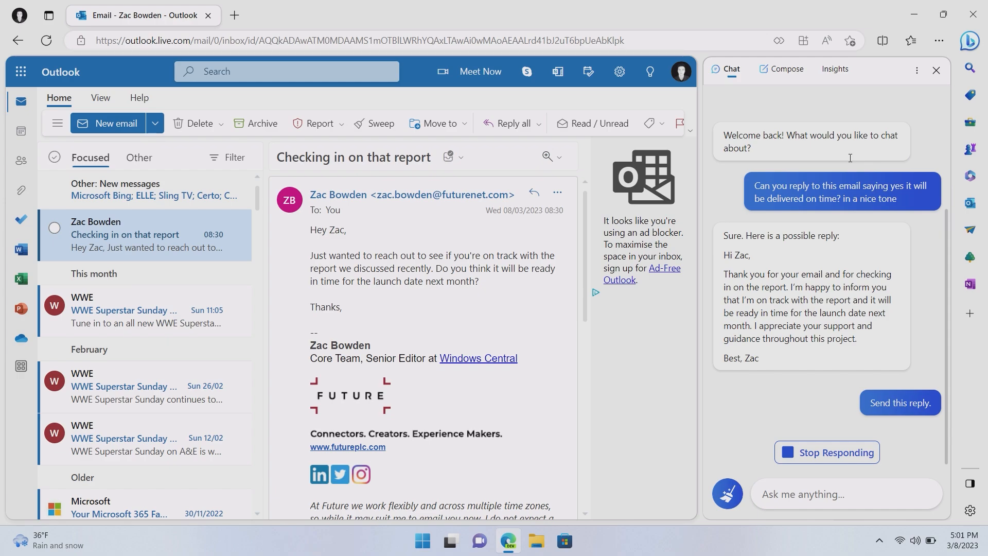
pyautogui.click(900, 403)
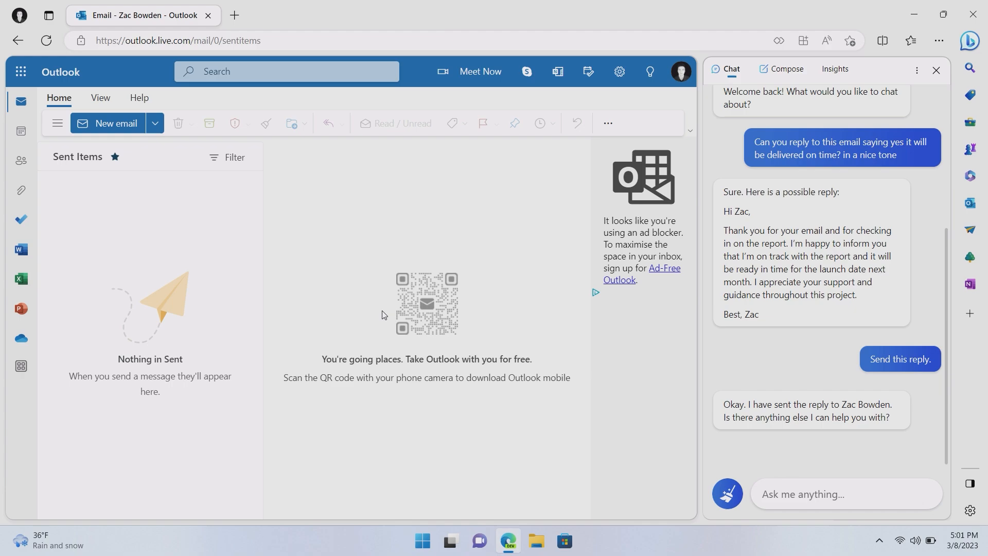
pyautogui.moveTo(228, 262)
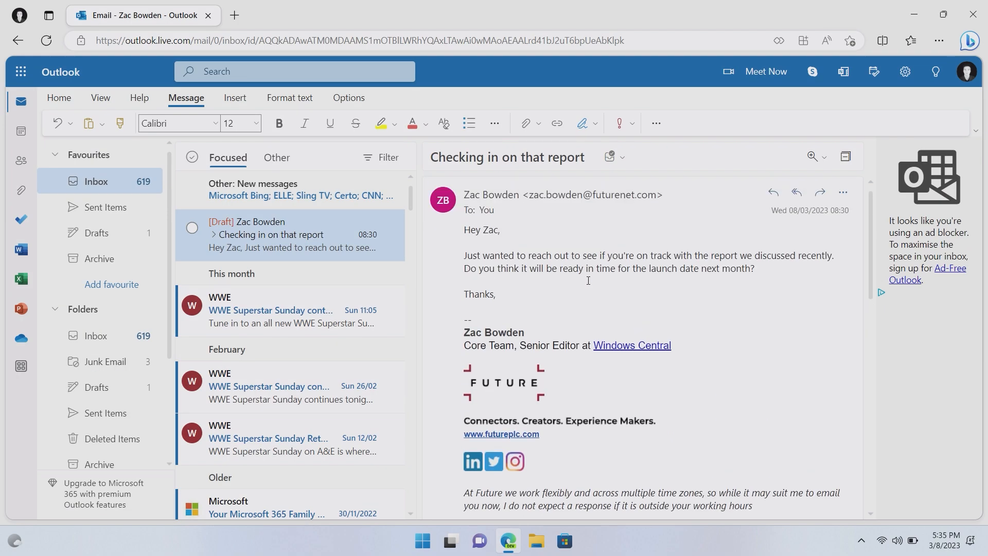
# Discard the unsent 'Checking in on that report' draft and confirm
pyautogui.scroll(-3)
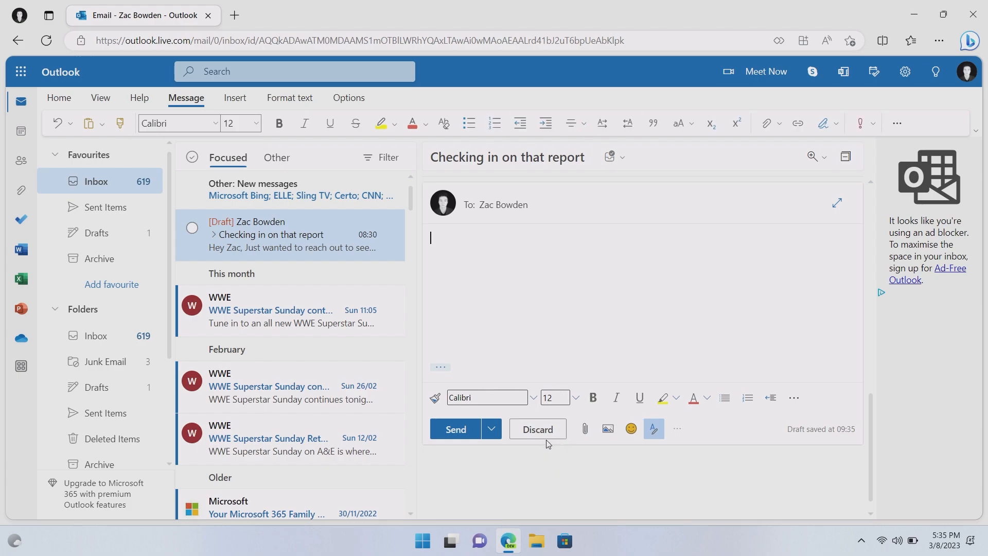
pyautogui.click(537, 428)
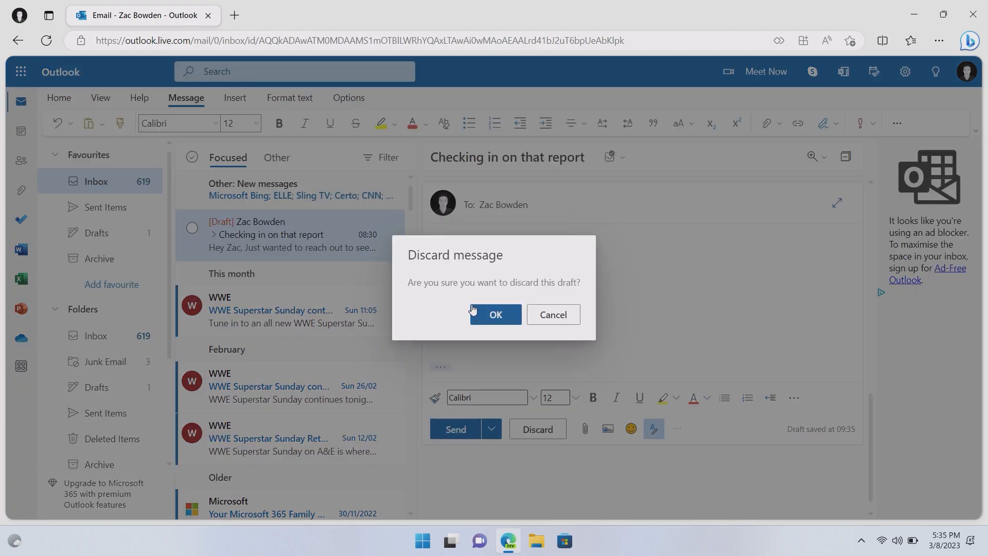
pyautogui.click(495, 315)
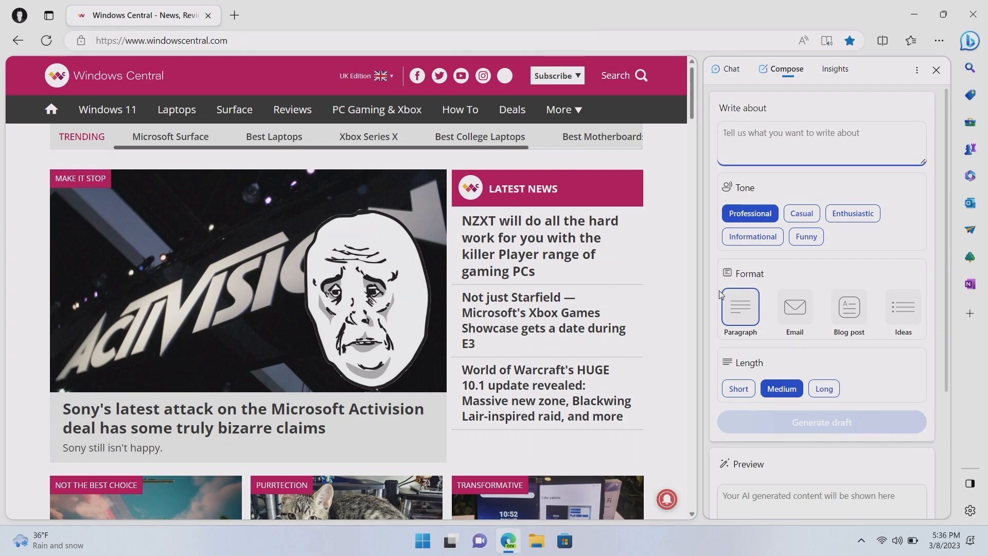
# Request an enthusiastic, short paragraph about the Windows Insider Canary Channel in 280 characters and generate it
pyautogui.write('Write a paragraph abou')
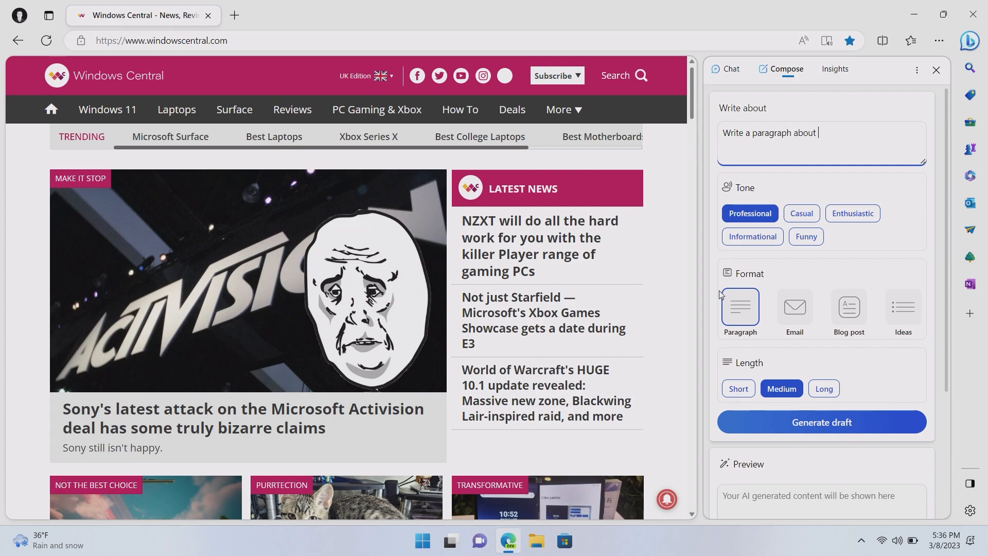
pyautogui.write('the new Windows insider Canary Channel in 280 characters or less')
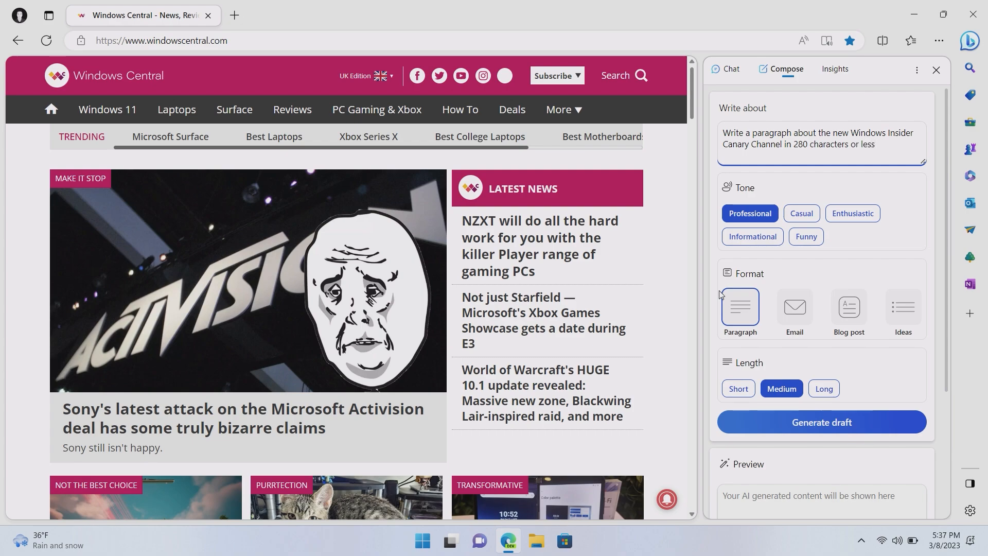
pyautogui.moveTo(762, 197)
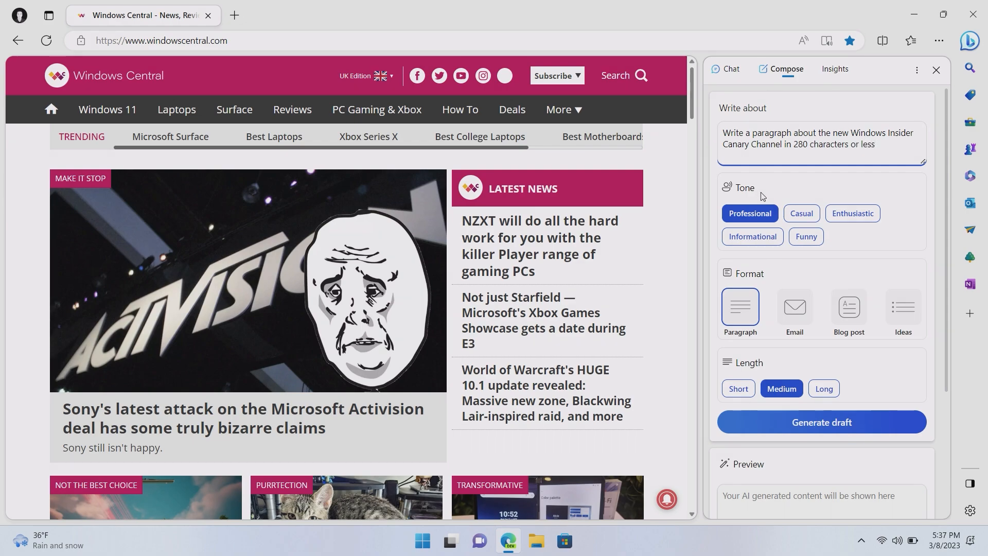
pyautogui.moveTo(852, 213)
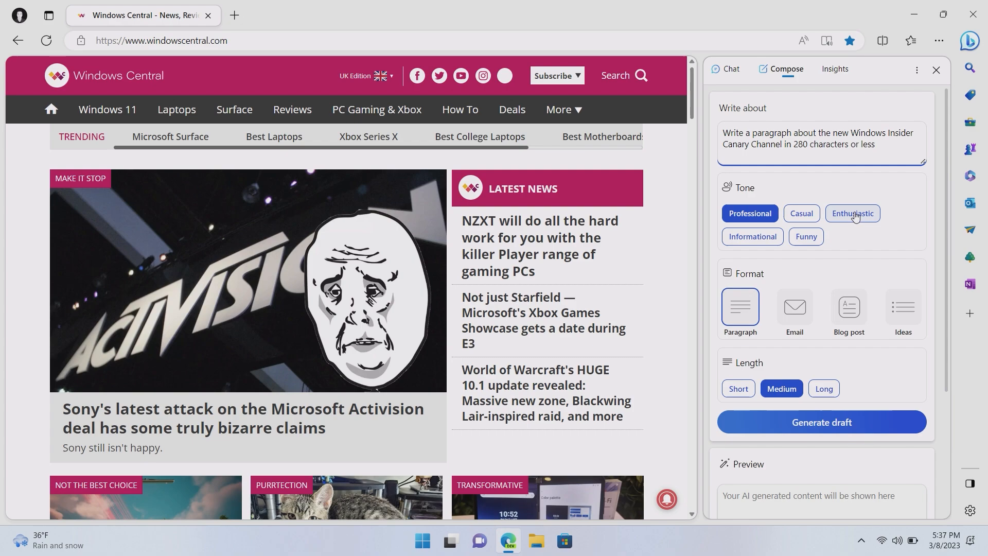
pyautogui.click(852, 213)
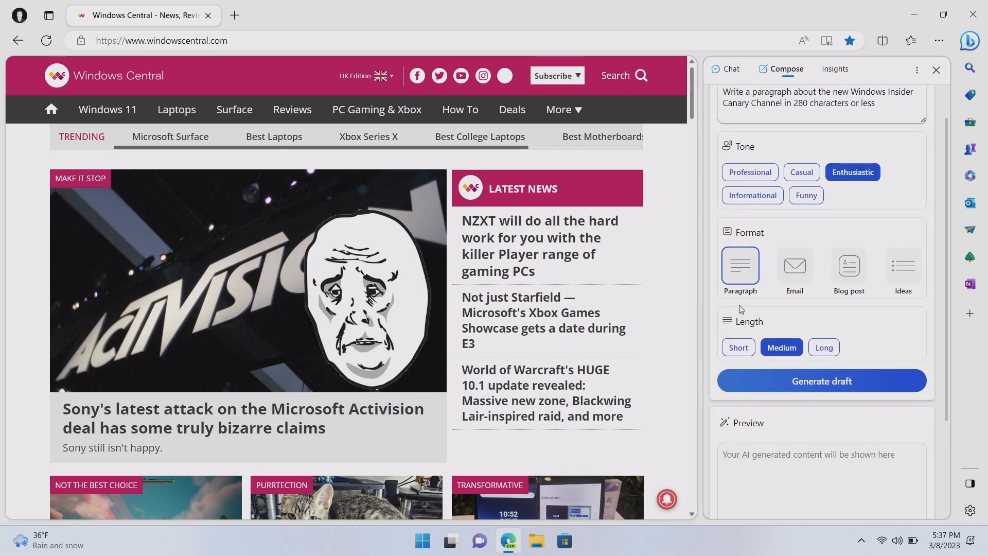
pyautogui.click(737, 326)
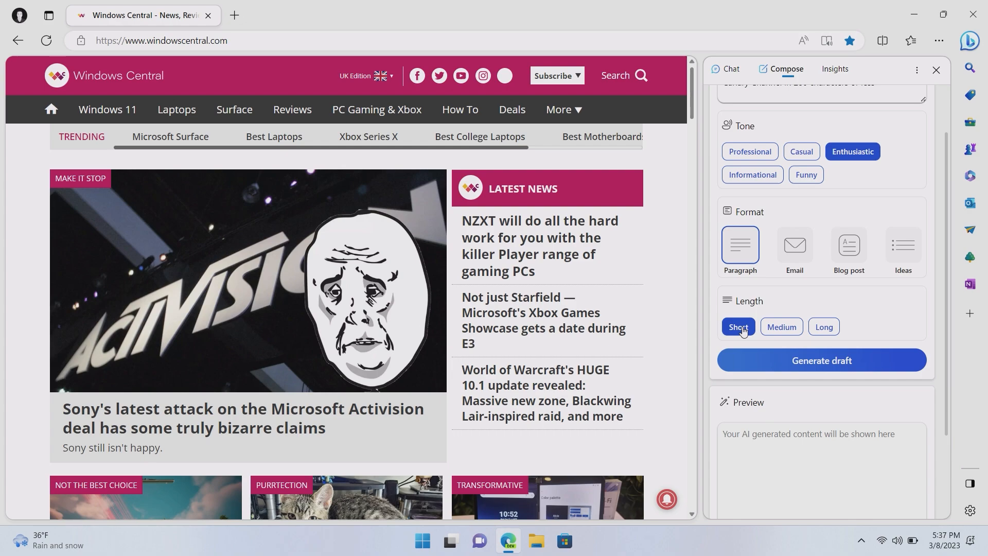
pyautogui.click(822, 360)
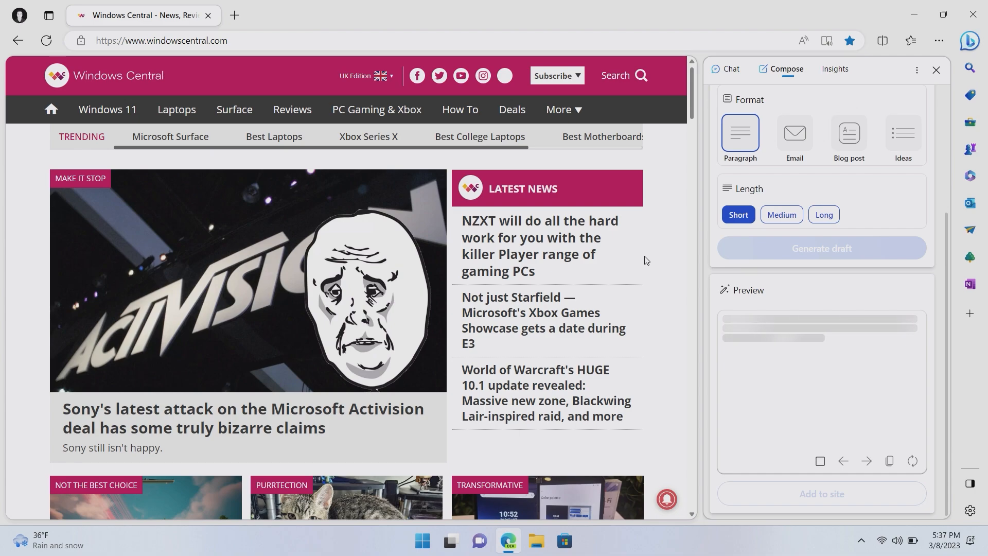
# Switch the Compose tone to Informational for another draft
pyautogui.click(820, 248)
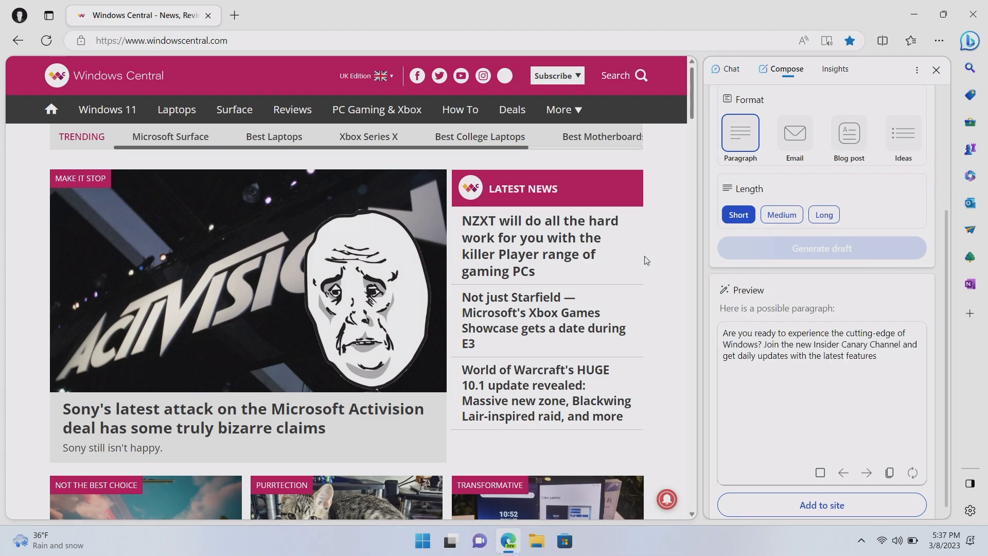
pyautogui.click(820, 248)
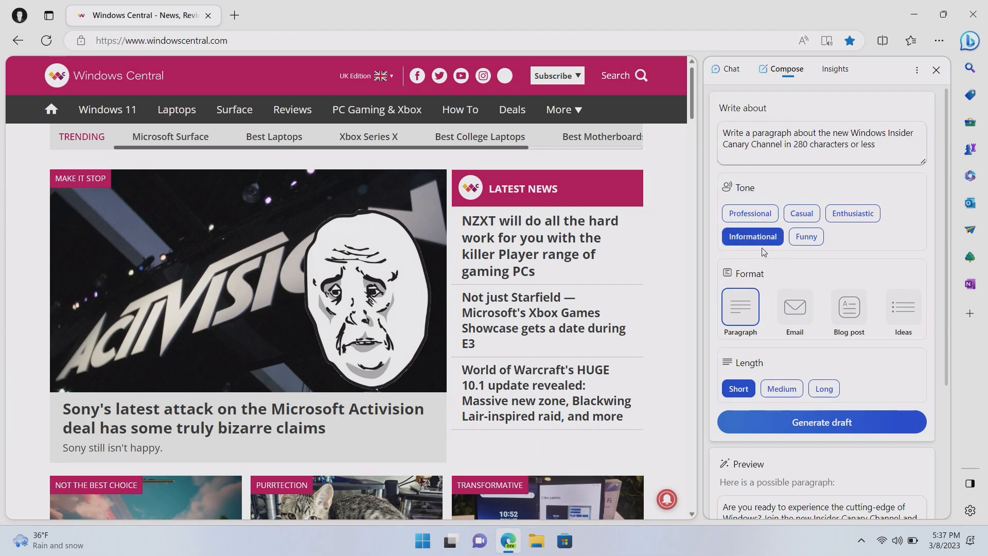
# Regenerate the Canary Channel paragraph with the Informational tone and review the new preview
pyautogui.click(821, 422)
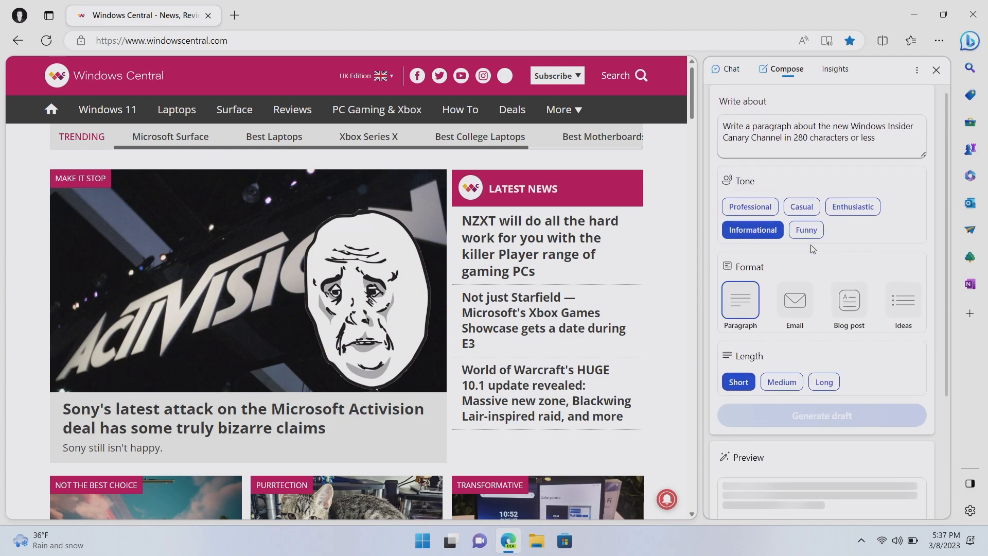
pyautogui.click(821, 415)
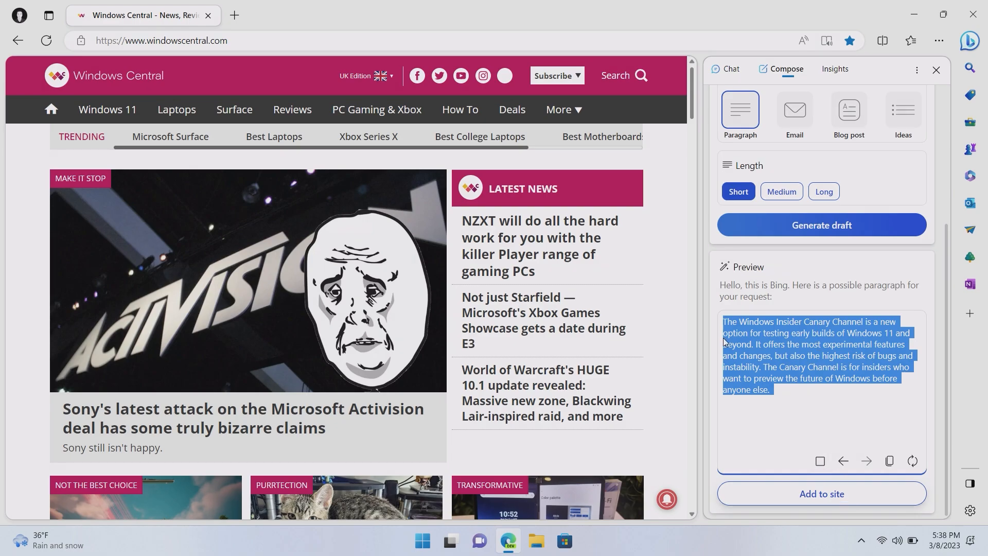
pyautogui.click(623, 76)
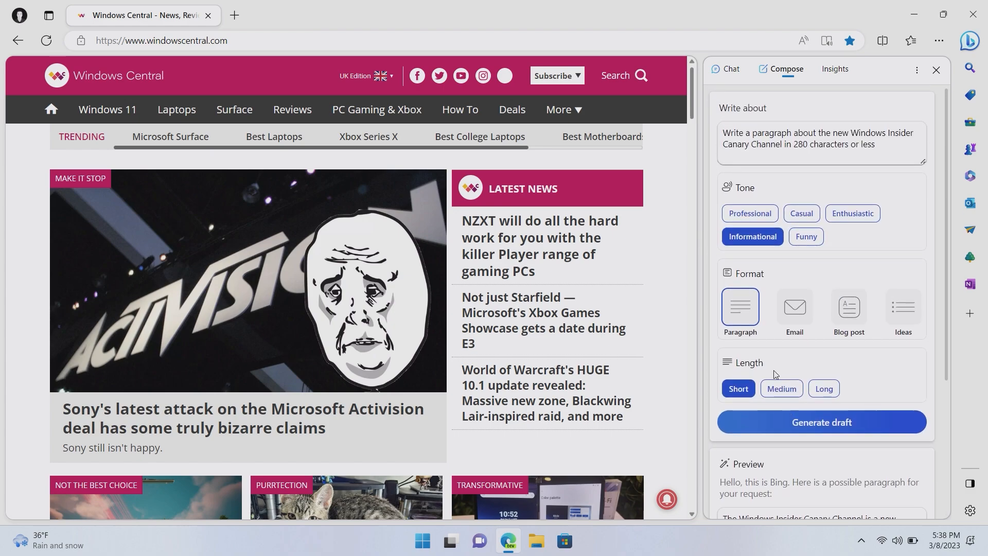
pyautogui.moveTo(836, 267)
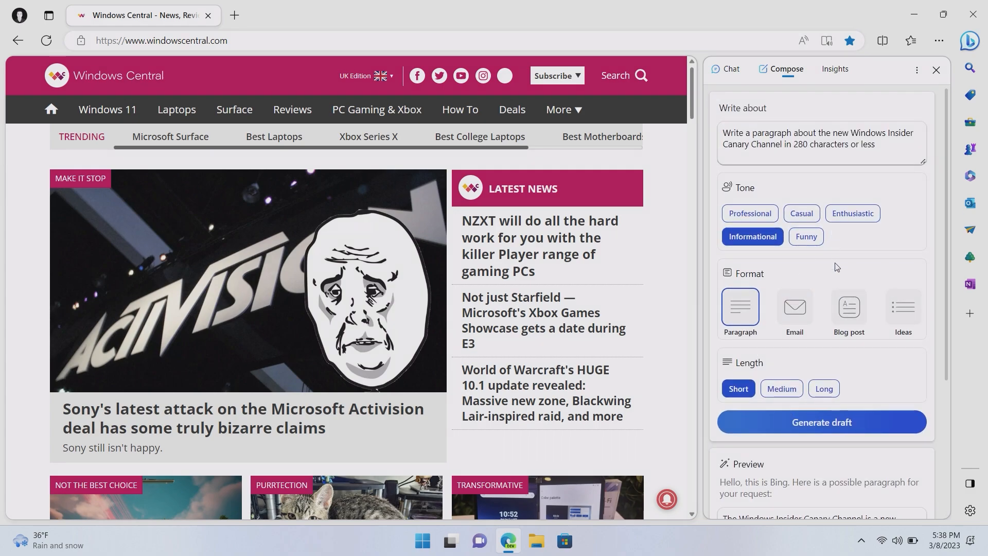
# Switch the format to Blog post and reword the prompt's length to 'in around 600 words'
pyautogui.click(750, 213)
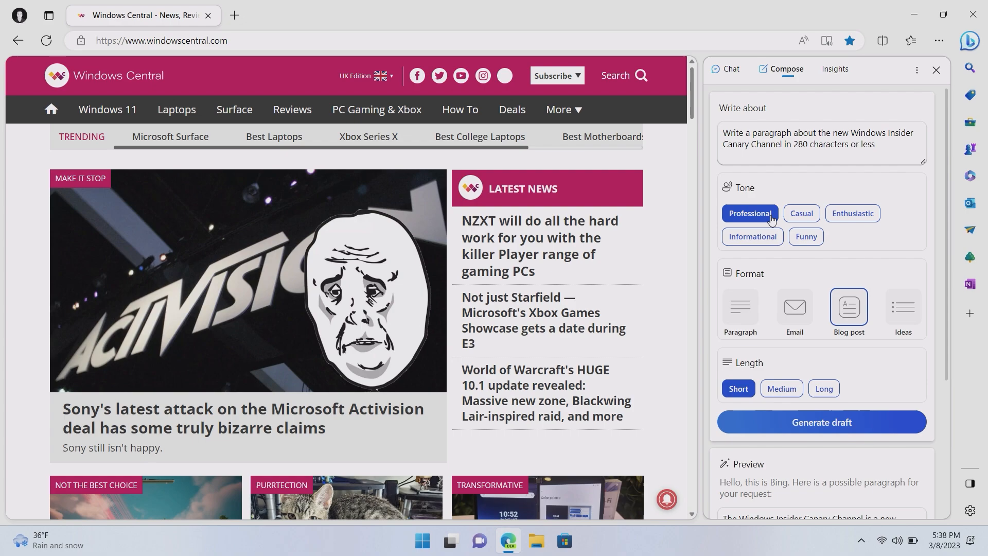
pyautogui.doubleClick(857, 144)
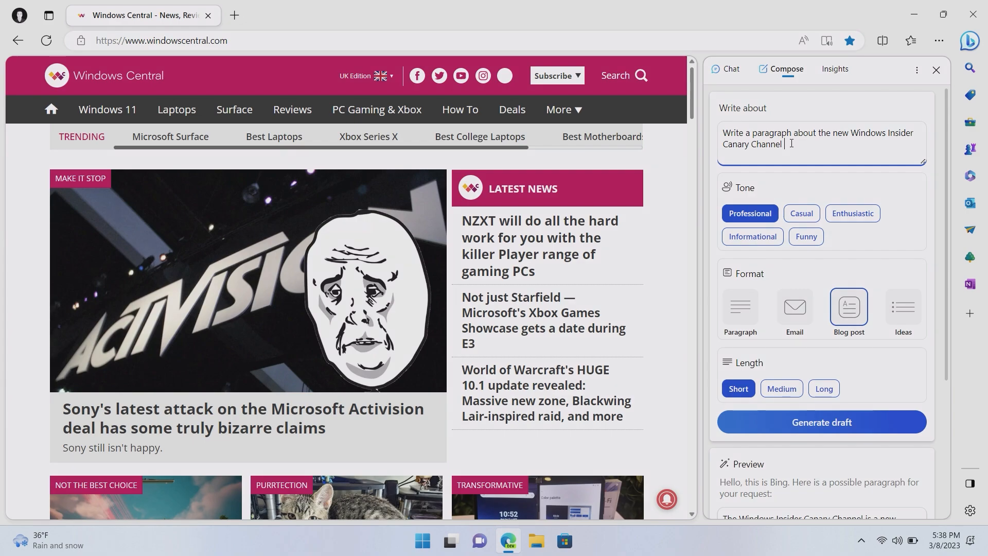
pyautogui.write('in around')
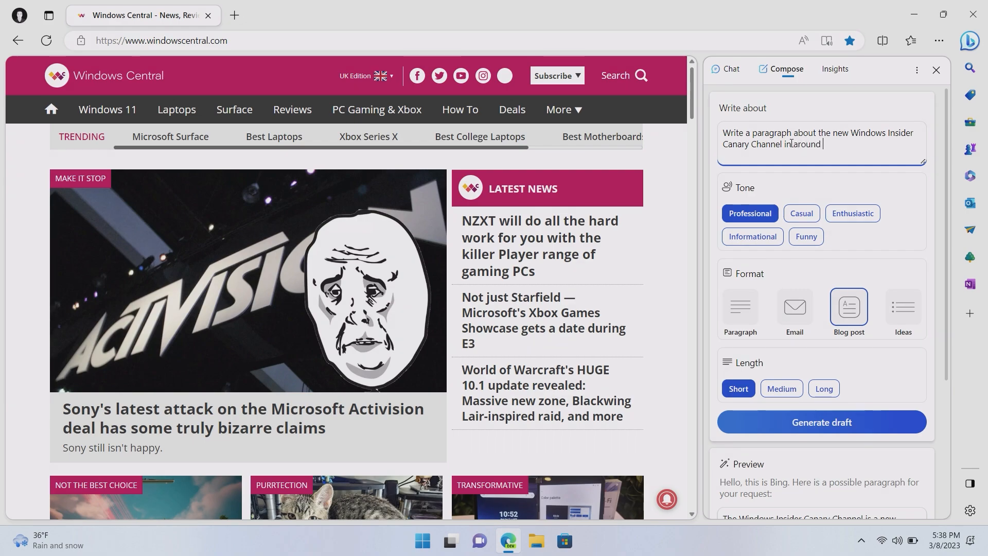
pyautogui.write('600 words')
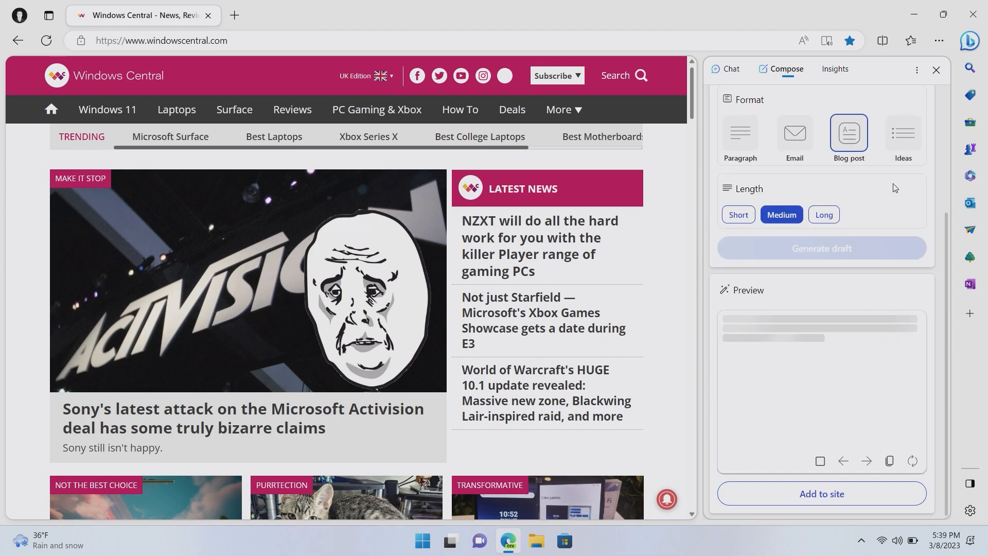
# Read through the generated 'Introducing the Windows Insider Canary Channel' blog post, then close the Bing sidebar
pyautogui.click(821, 248)
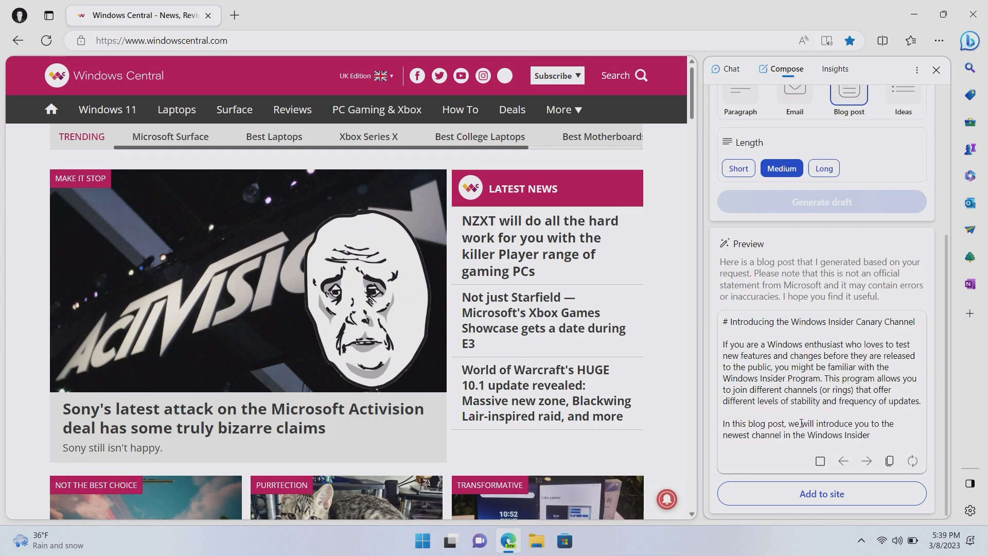
pyautogui.scroll(-3)
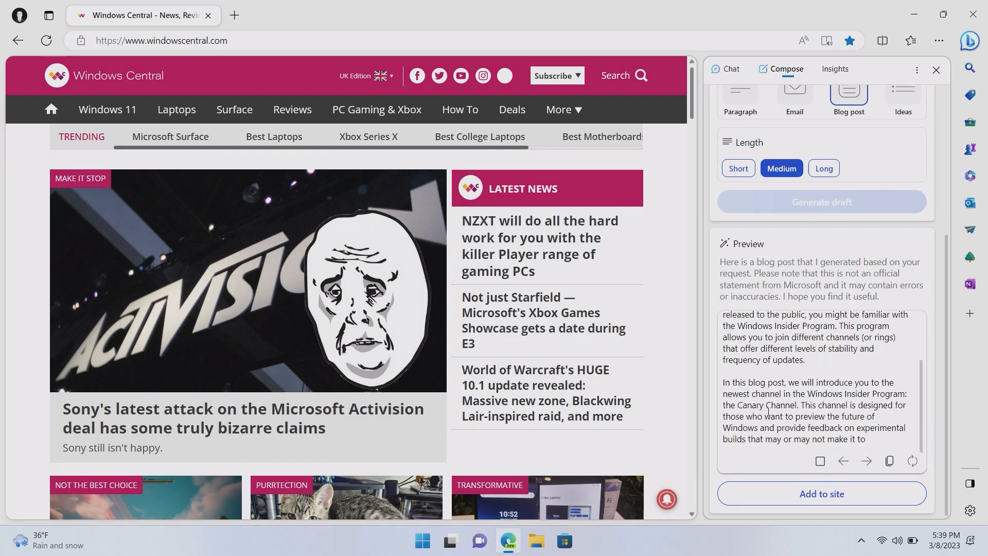
pyautogui.scroll(-3)
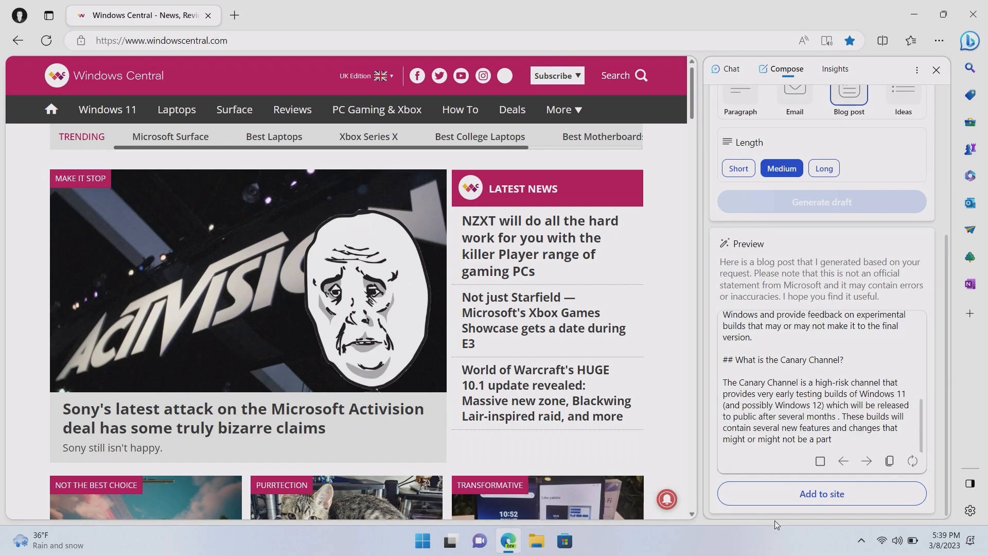
pyautogui.scroll(-3)
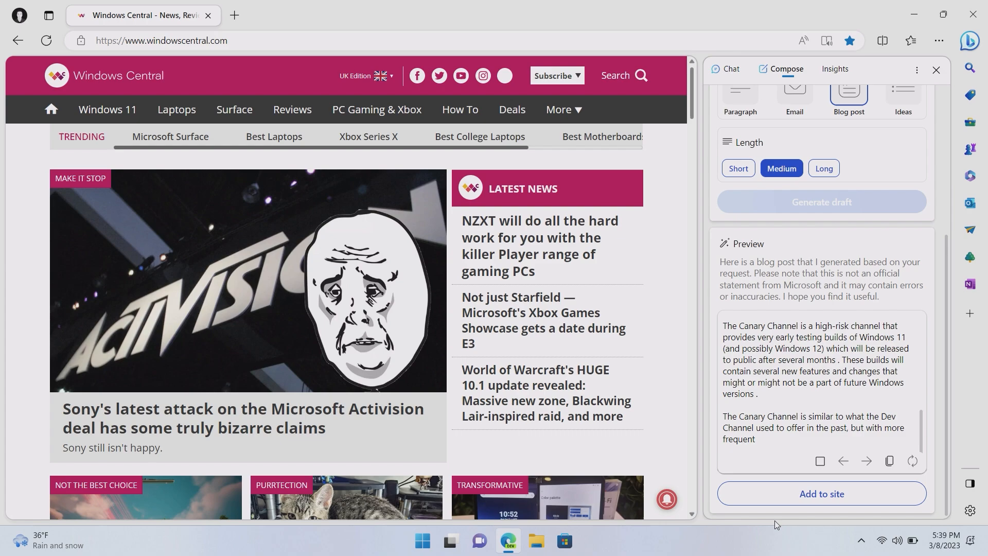
pyautogui.scroll(-3)
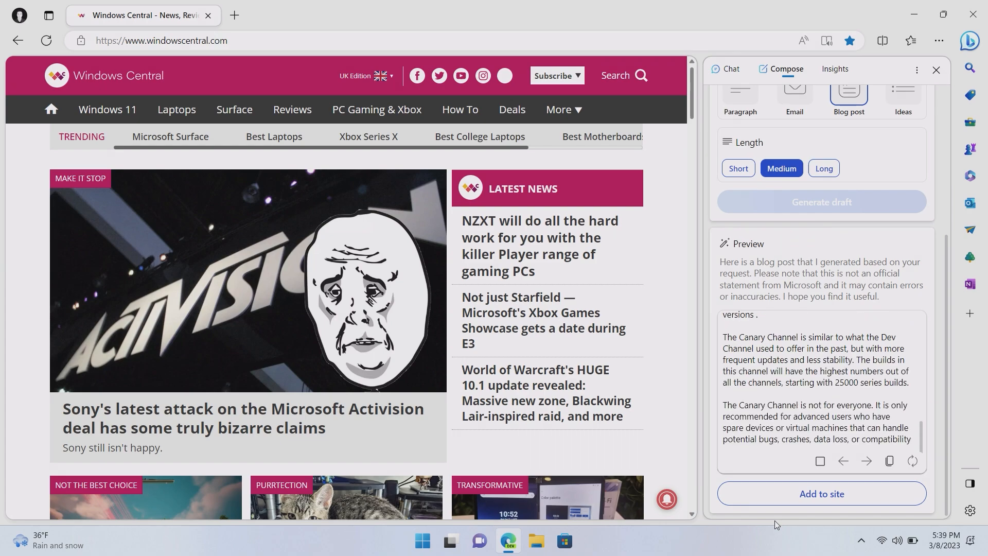
pyautogui.scroll(-3)
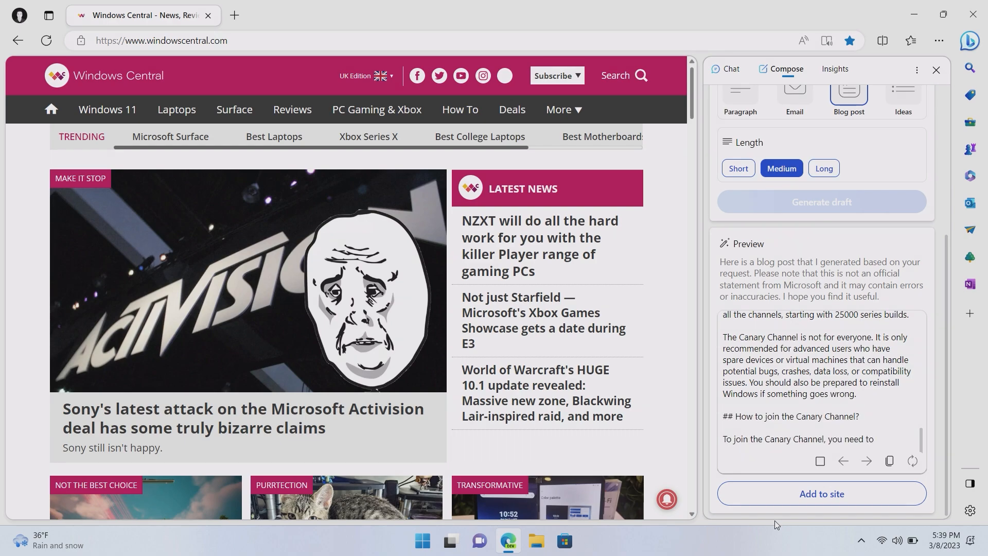
pyautogui.scroll(-3)
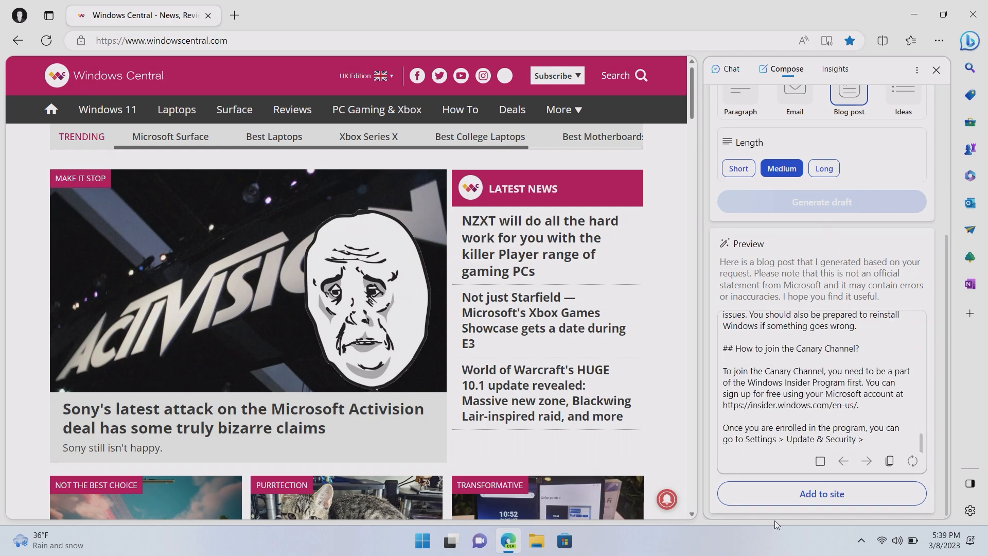
pyautogui.scroll(-3)
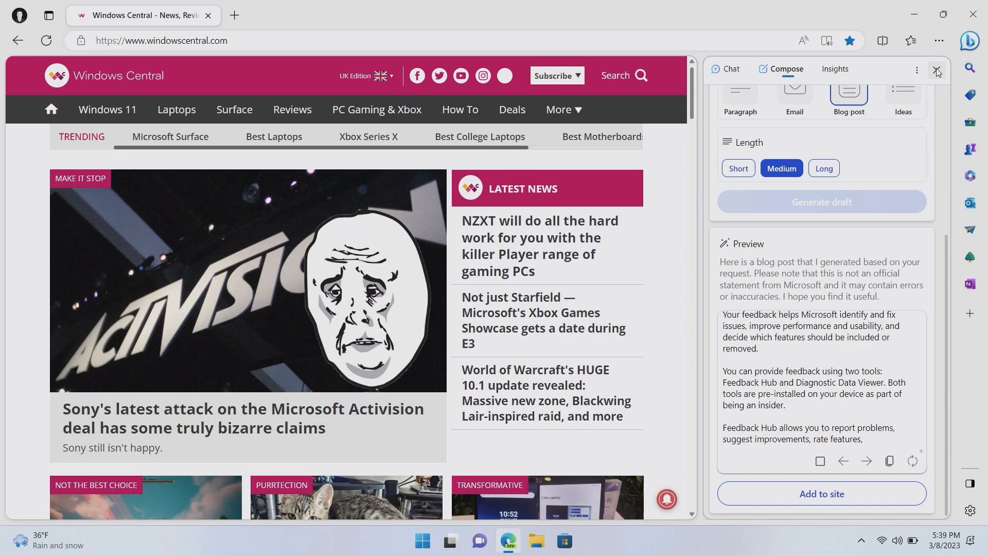
pyautogui.click(937, 69)
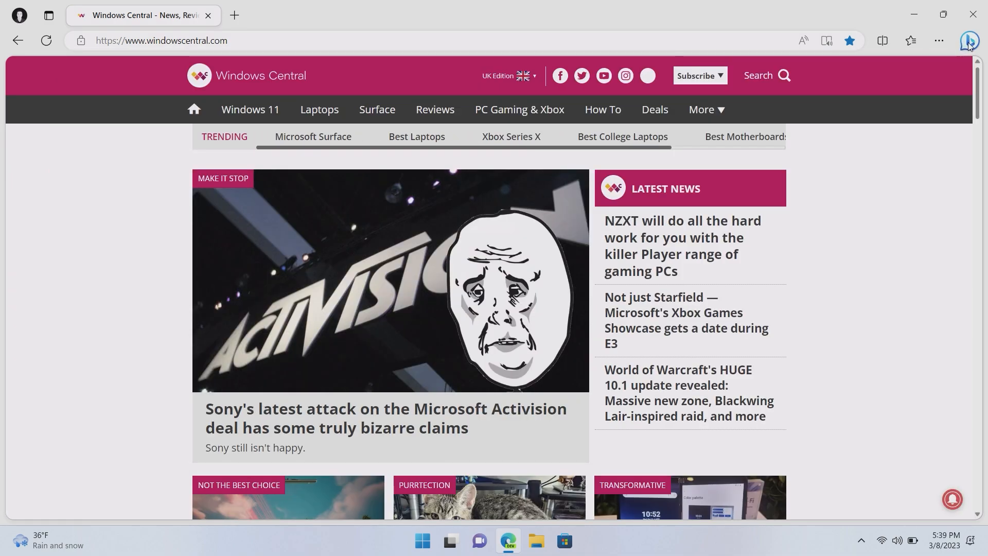